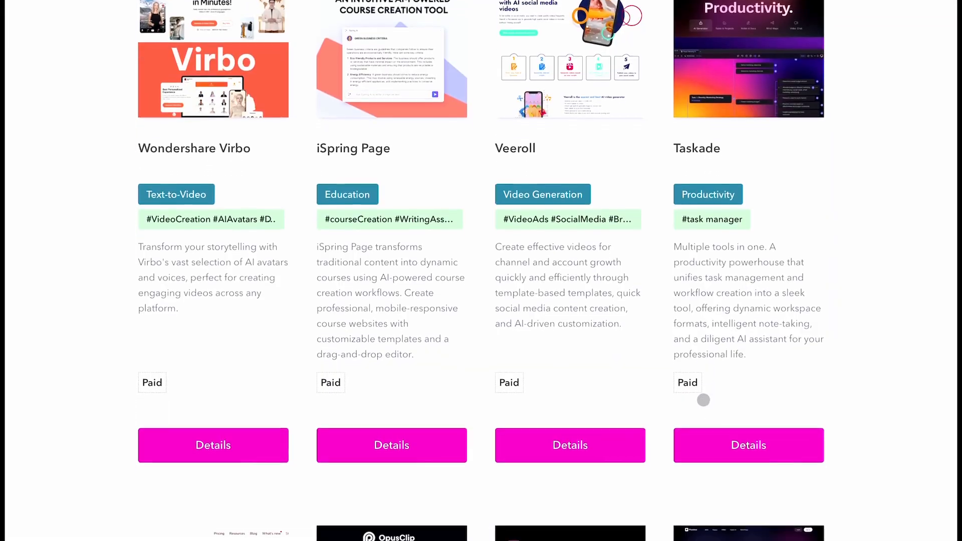
# - Scroll through ChatGPT's daily email-report Python script and its setup steps
pyautogui.scroll(-3)
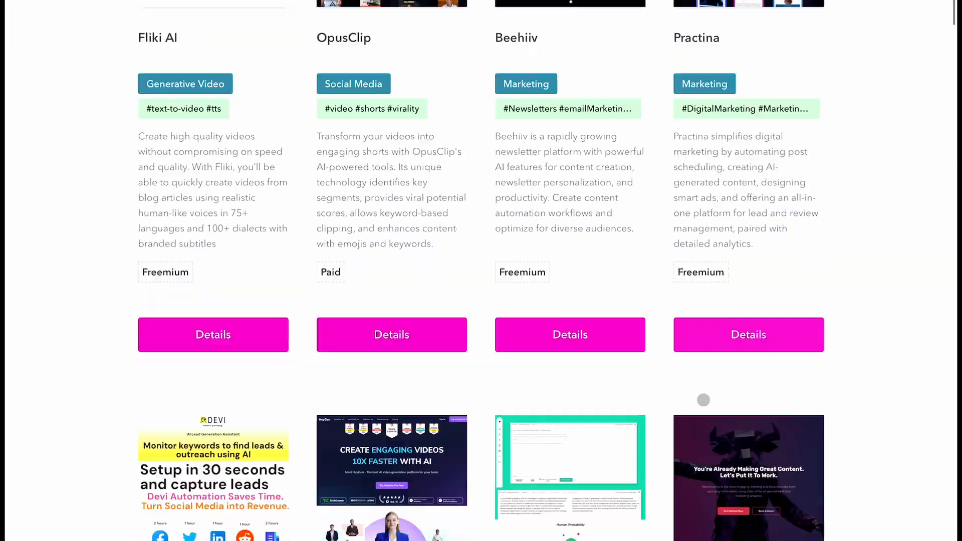
pyautogui.scroll(-3)
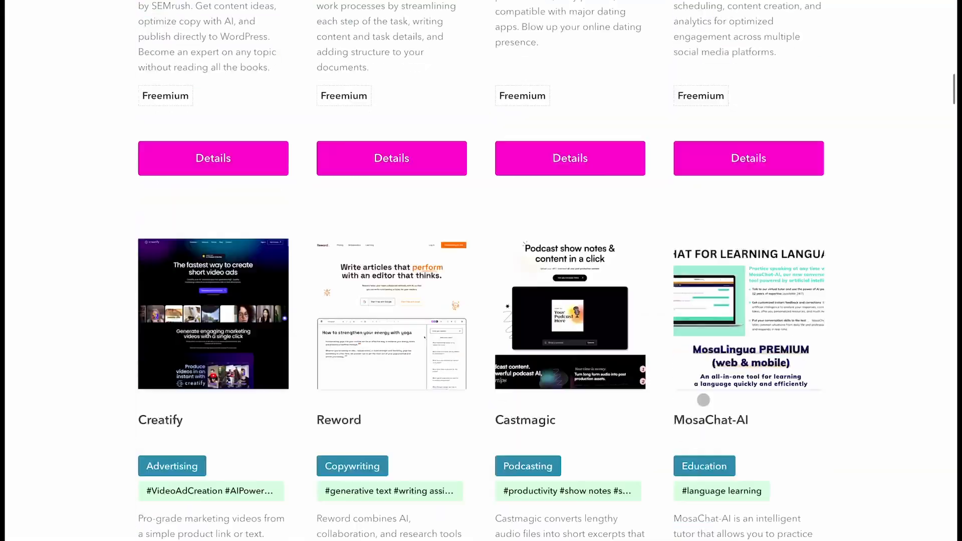
pyautogui.scroll(-3)
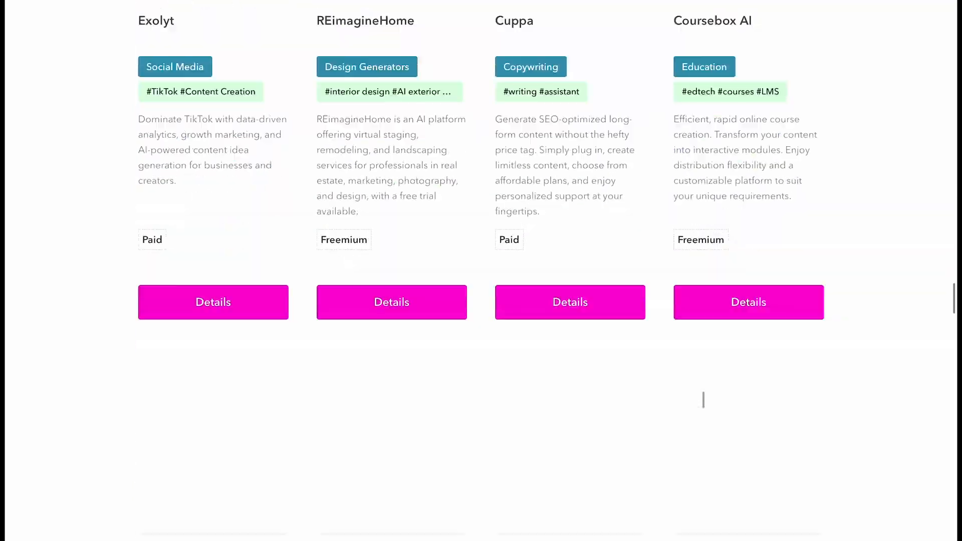
pyautogui.scroll(-3)
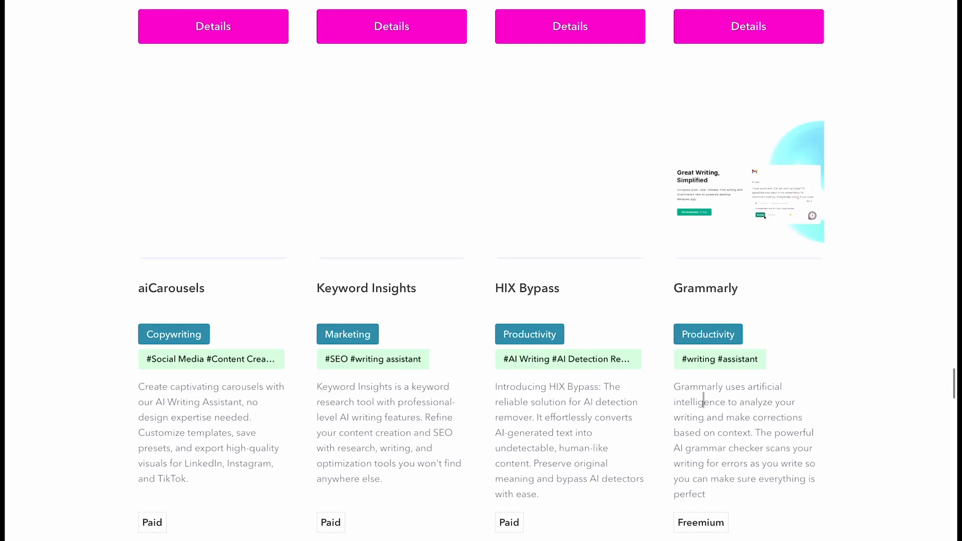
pyautogui.scroll(-3)
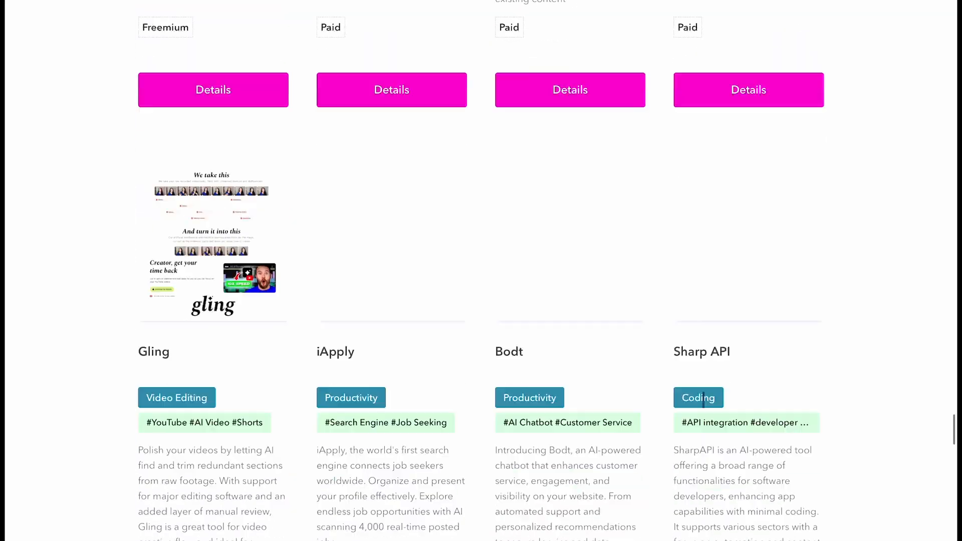
pyautogui.scroll(-3)
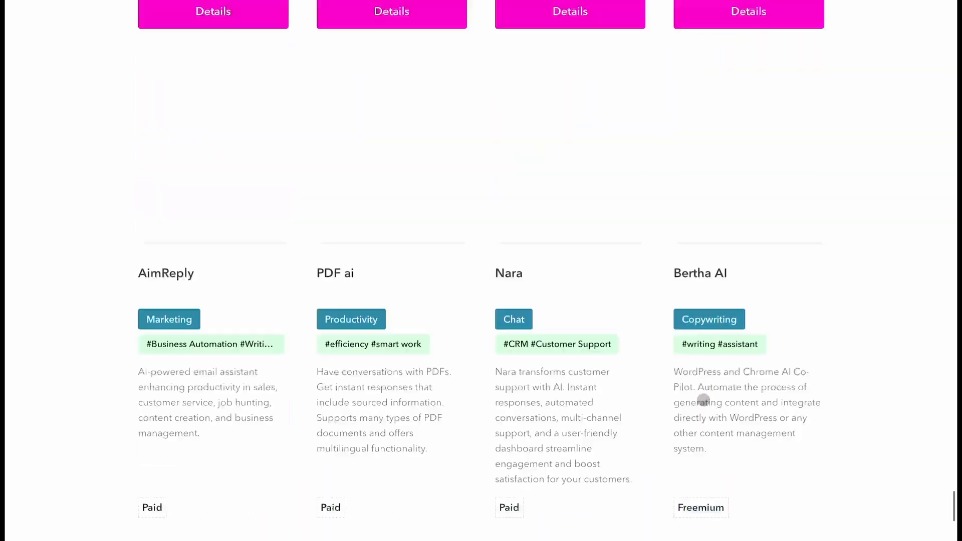
pyautogui.scroll(-3)
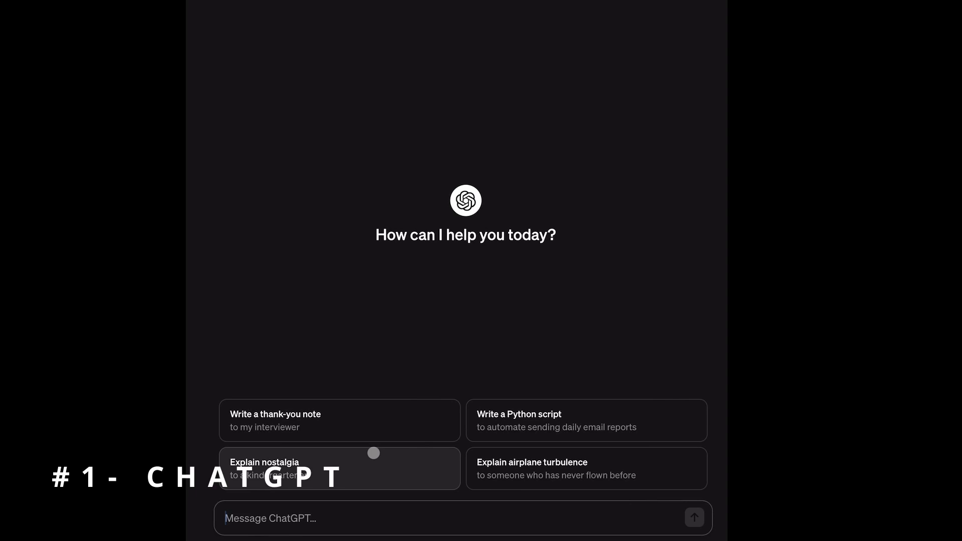
pyautogui.moveTo(527, 417)
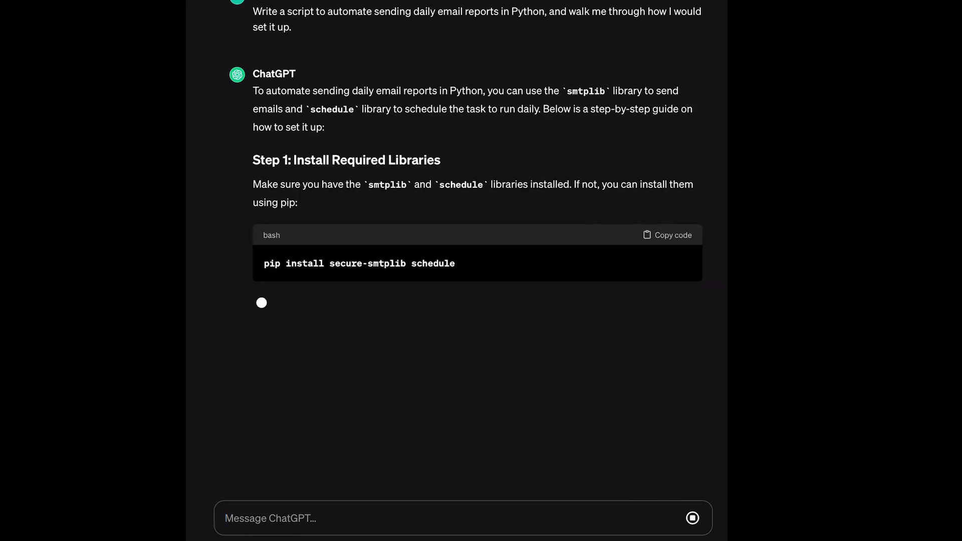
pyautogui.scroll(-3)
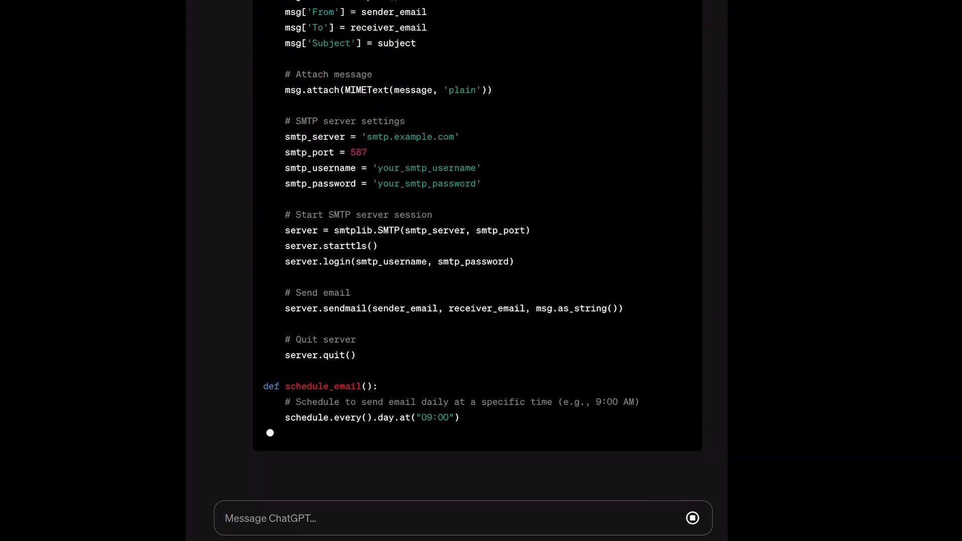
pyautogui.scroll(-3)
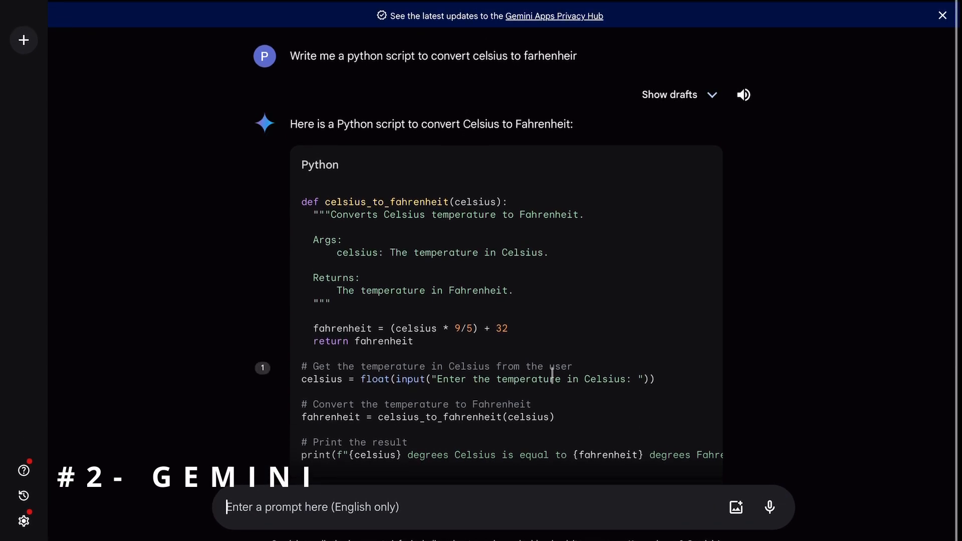
# - Draft the Gemini follow-up 'Great add a new Impor...' about the Celsius-to-Fahrenheit script
pyautogui.write('C')
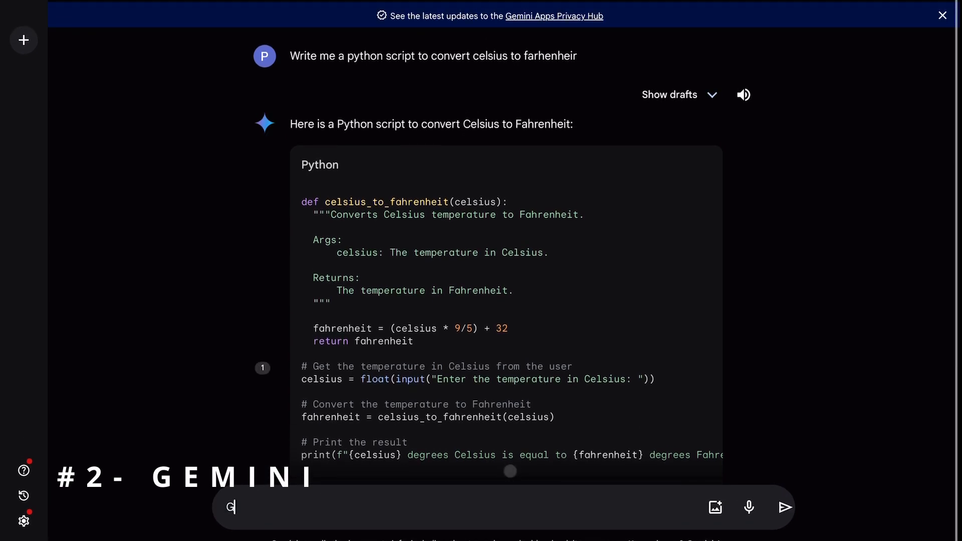
pyautogui.write('Great add a')
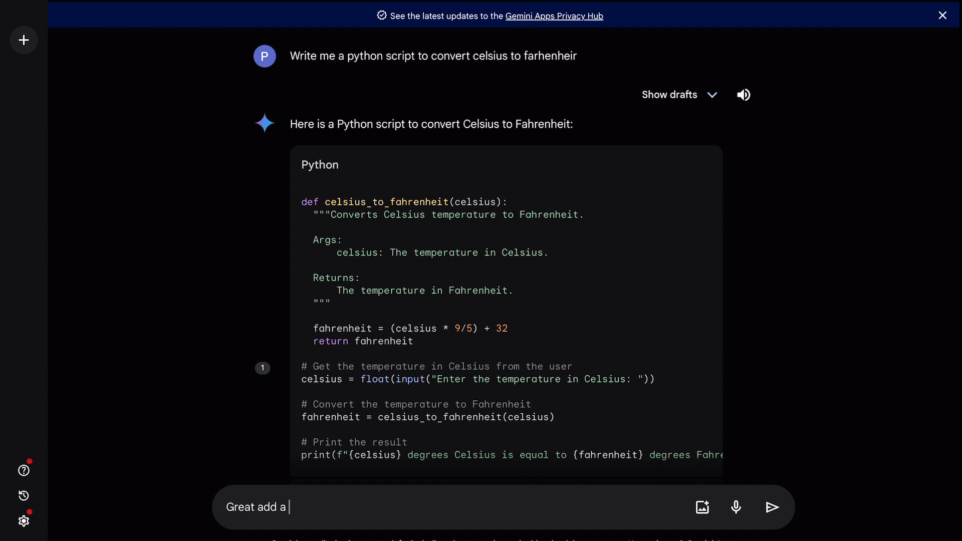
pyautogui.write('new')
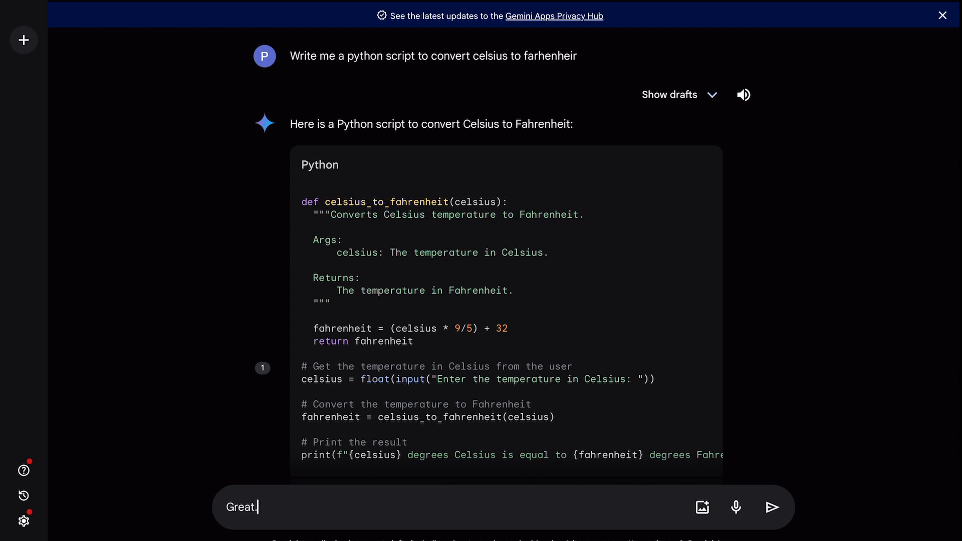
pyautogui.write('Impor')
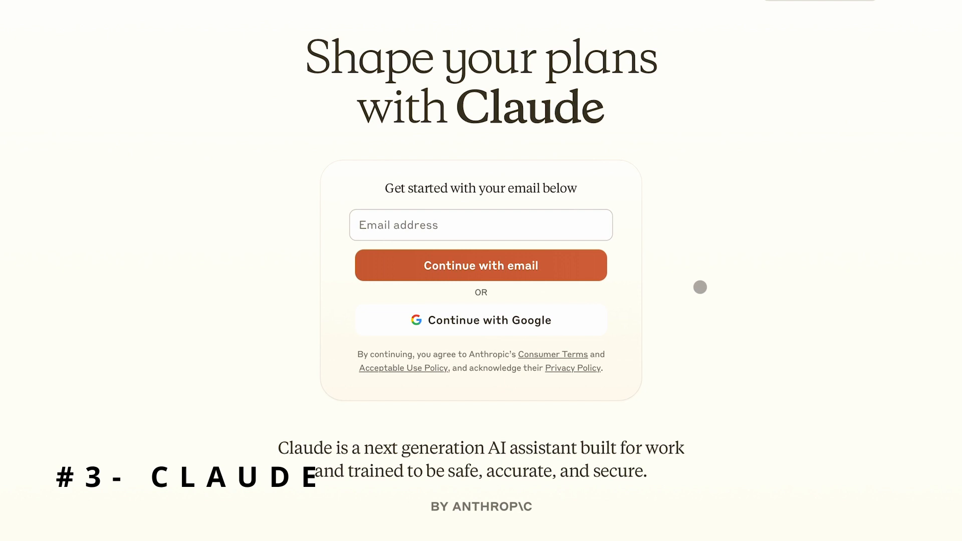
# - Expand Claude's FAQ answers on what it should be used for and how much it costs
pyautogui.scroll(-3)
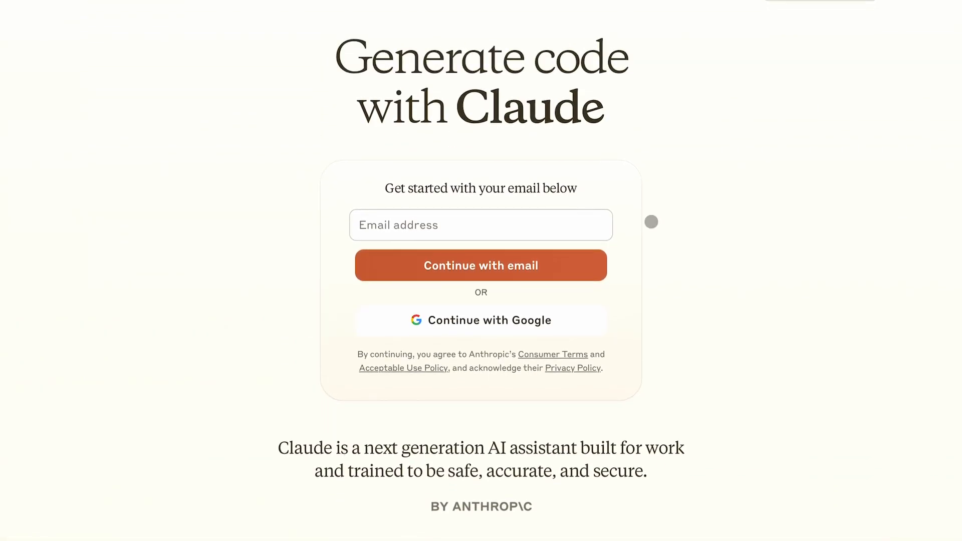
pyautogui.scroll(-3)
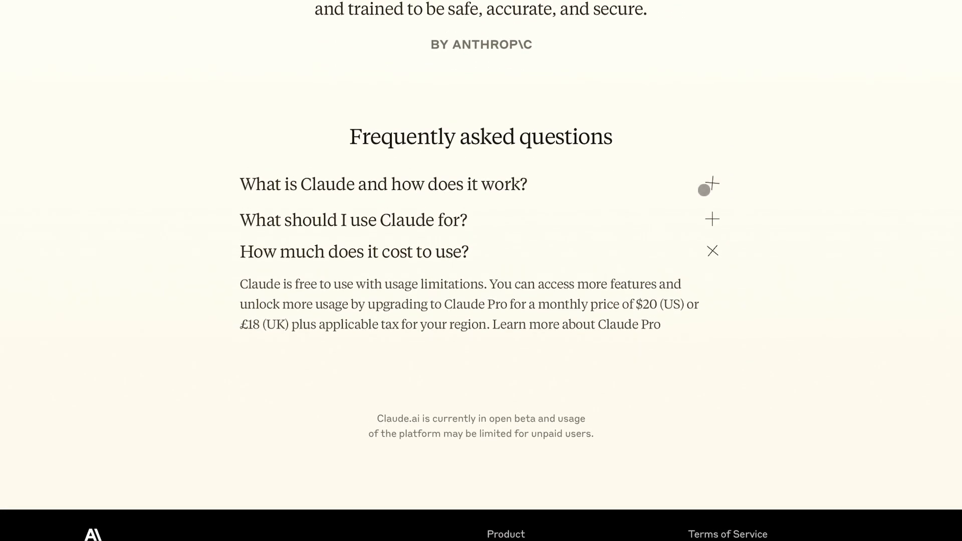
pyautogui.click(353, 219)
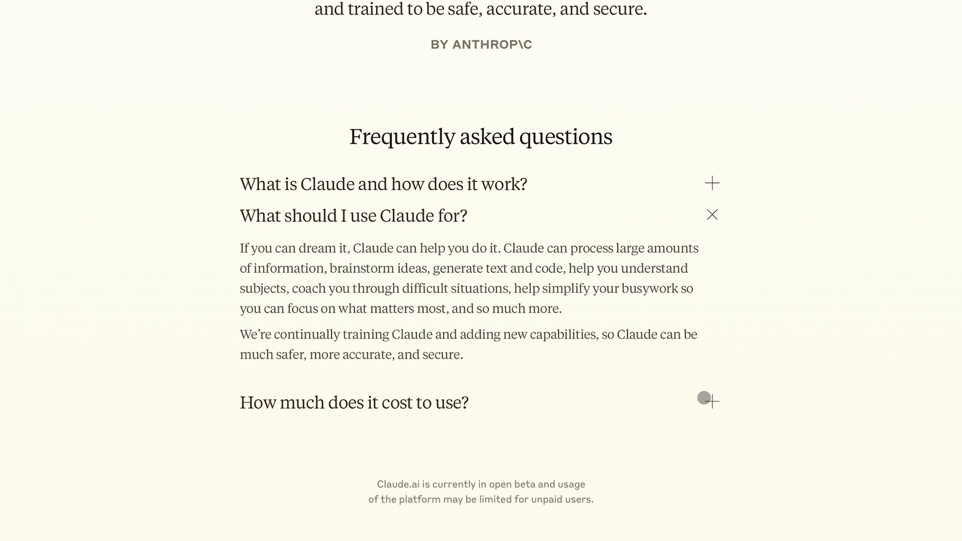
pyautogui.click(713, 400)
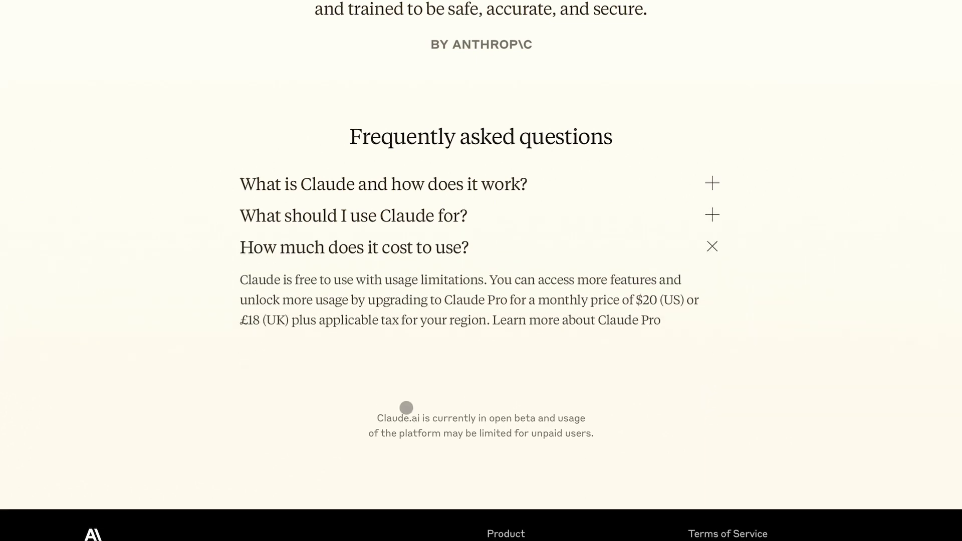
pyautogui.moveTo(631, 465)
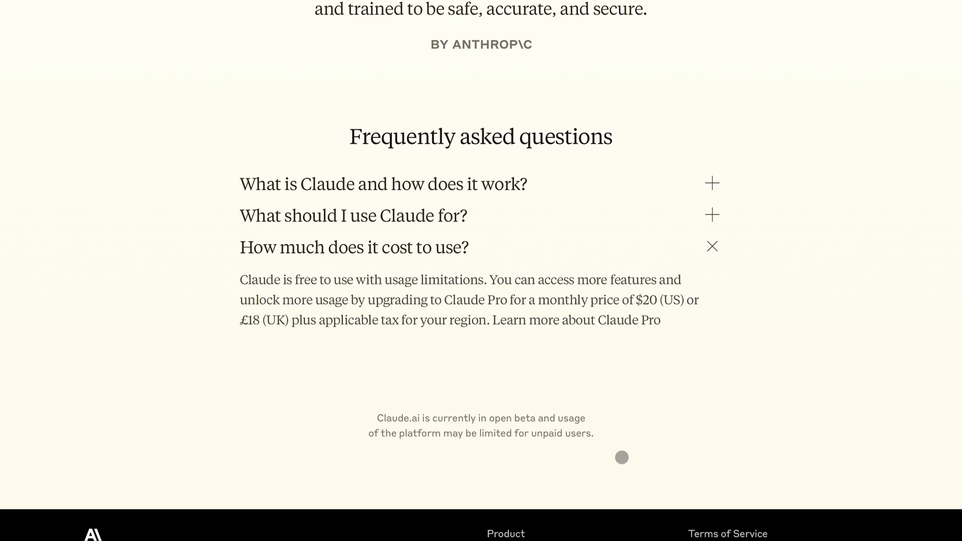
# - Expand the FAQ answer explaining what Claude is and how it works
pyautogui.scroll(3)
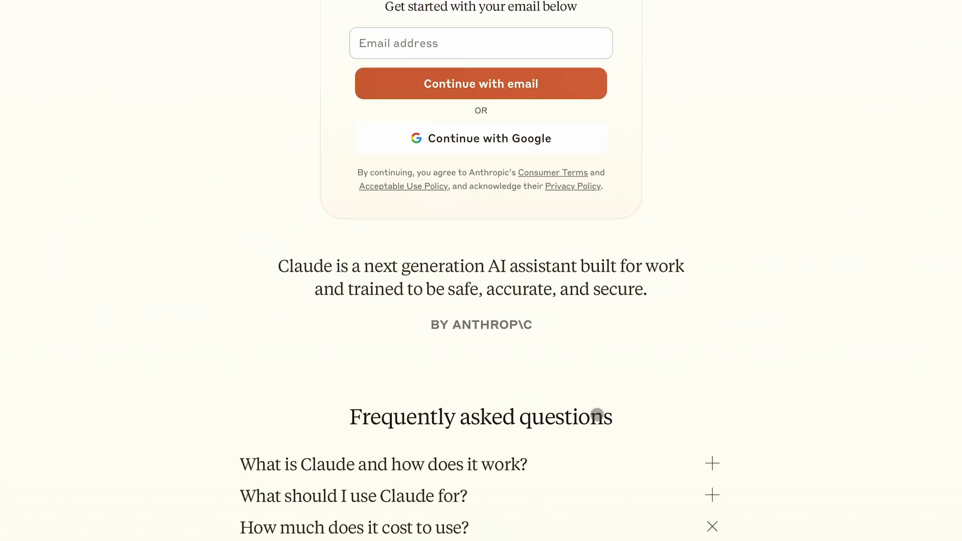
pyautogui.scroll(3)
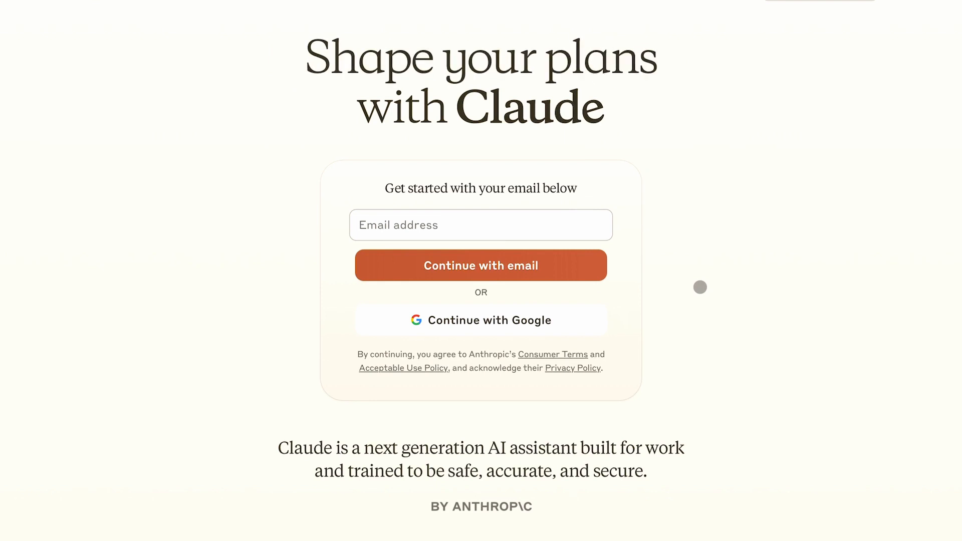
pyautogui.scroll(-3)
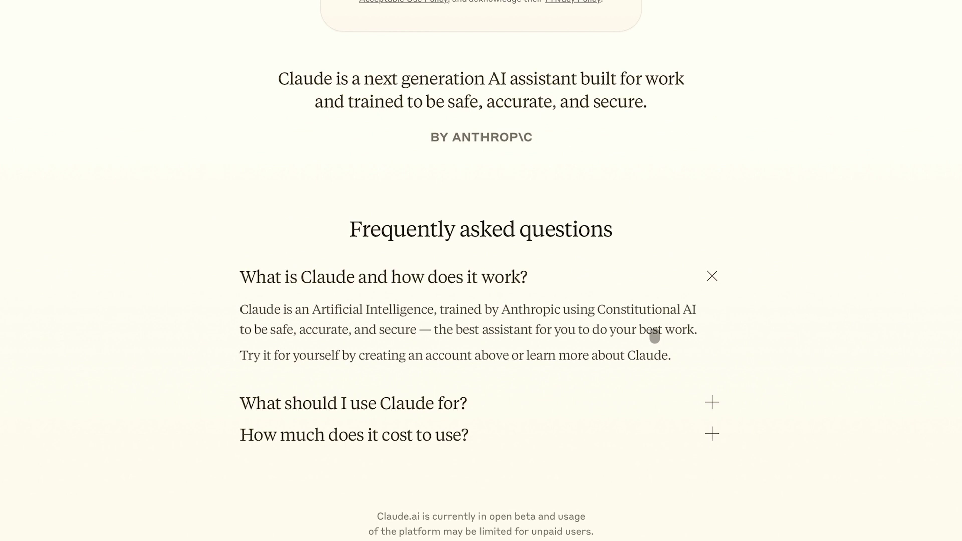
pyautogui.click(353, 403)
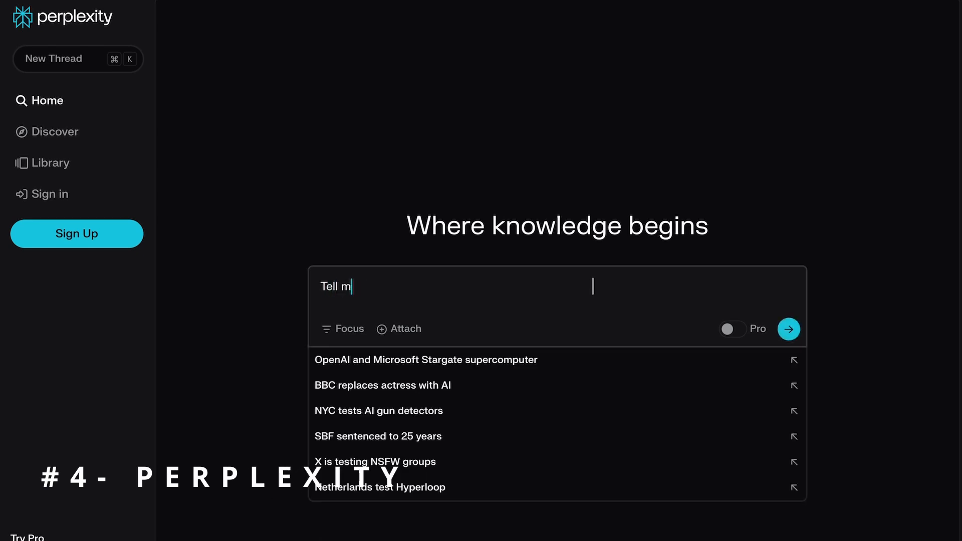
# - Ask Perplexity about Python, then follow up with 'Tell me something about redis'
pyautogui.write('e about pytho')
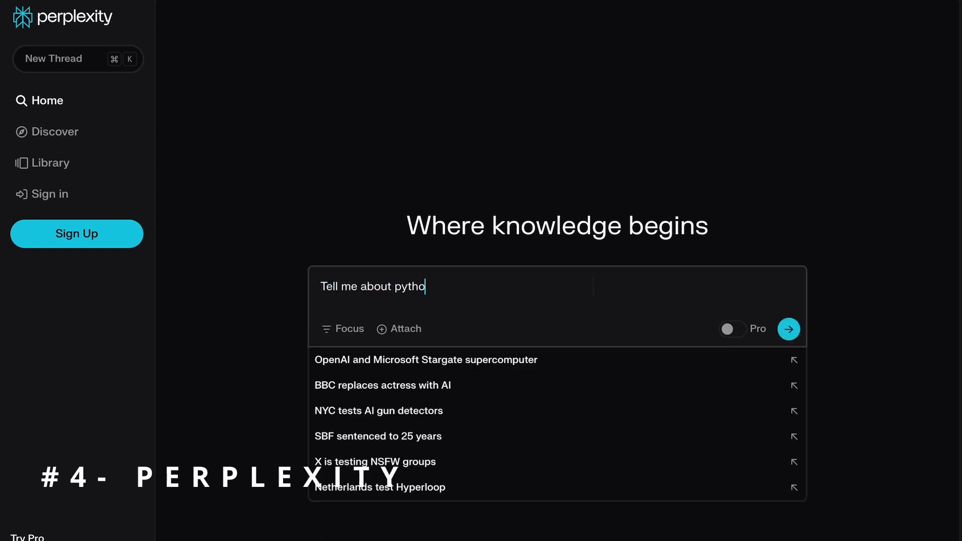
pyautogui.click(790, 329)
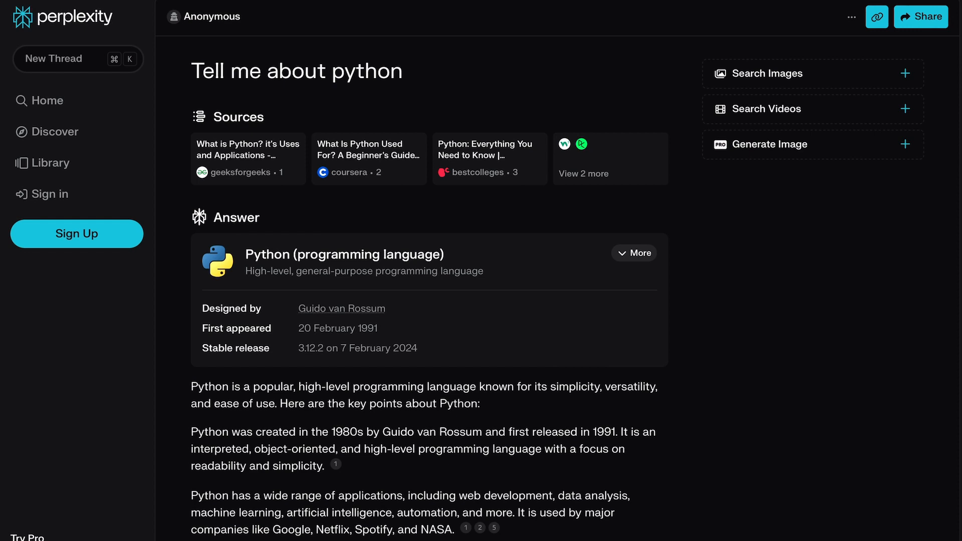
pyautogui.write('Tell me something about redis')
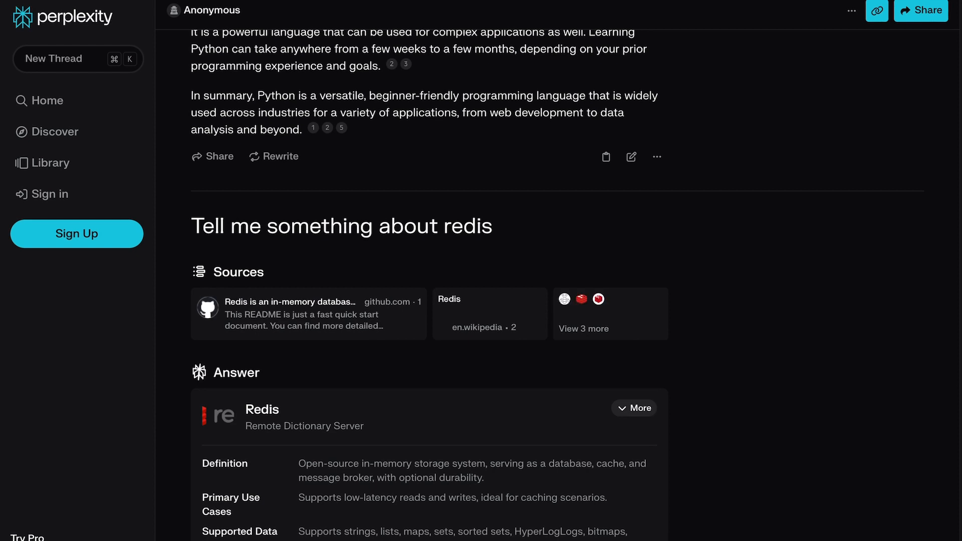
# - Read through the Redis answer before asking whether it is open-source
pyautogui.scroll(-3)
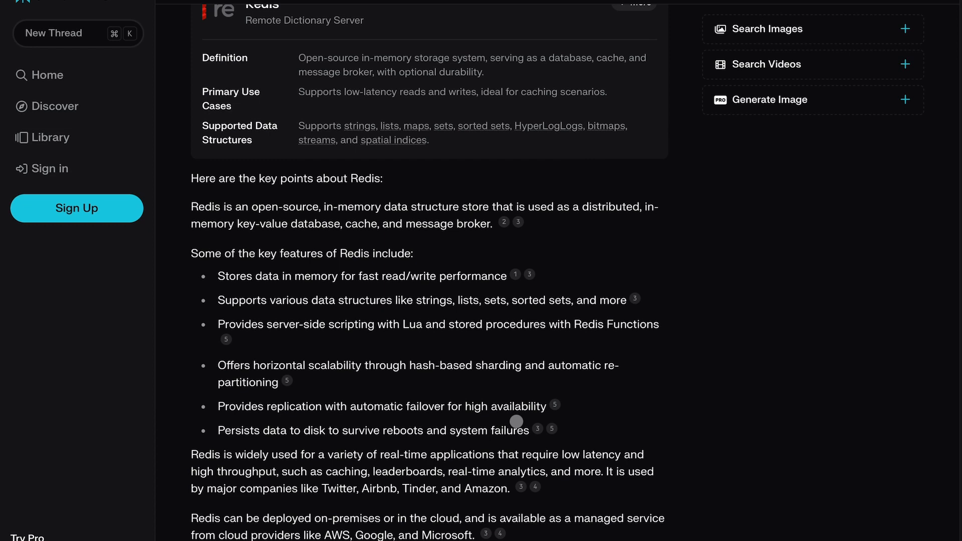
pyautogui.scroll(-3)
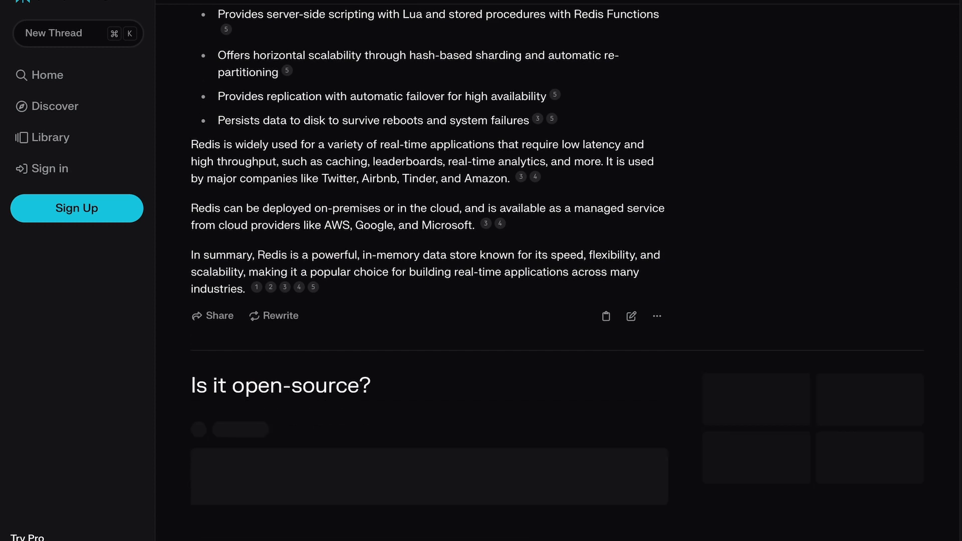
pyautogui.scroll(-3)
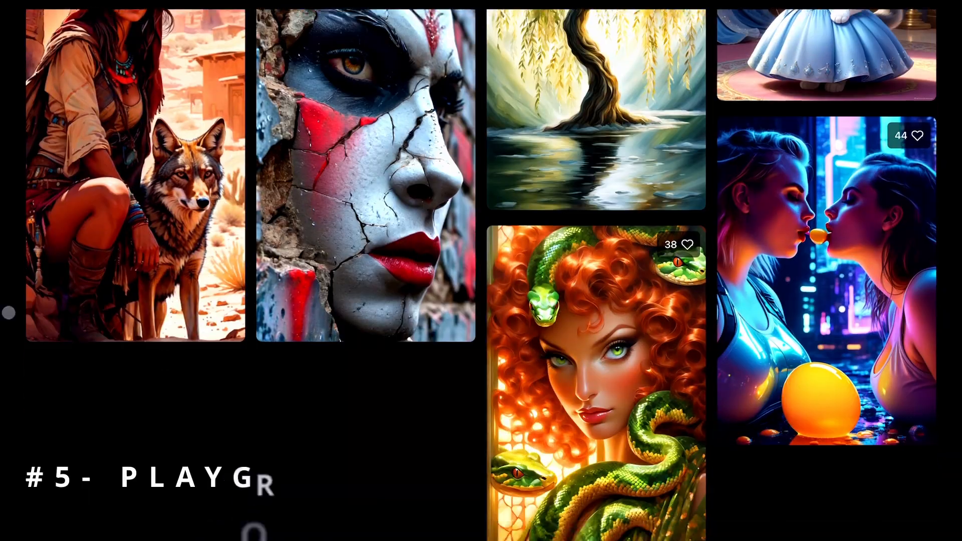
# - Browse Playground AI's community feed of portraits, landscapes and animal images
pyautogui.scroll(-3)
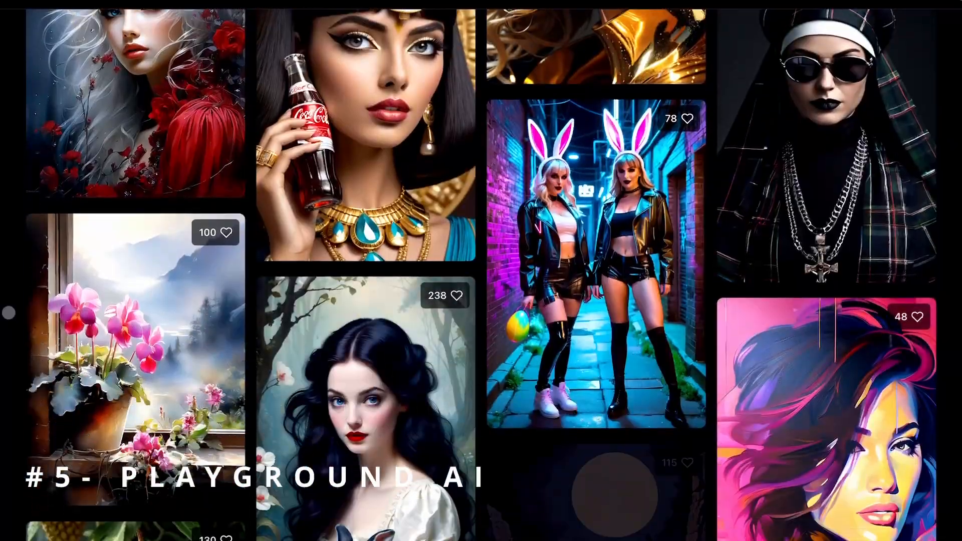
pyautogui.scroll(-3)
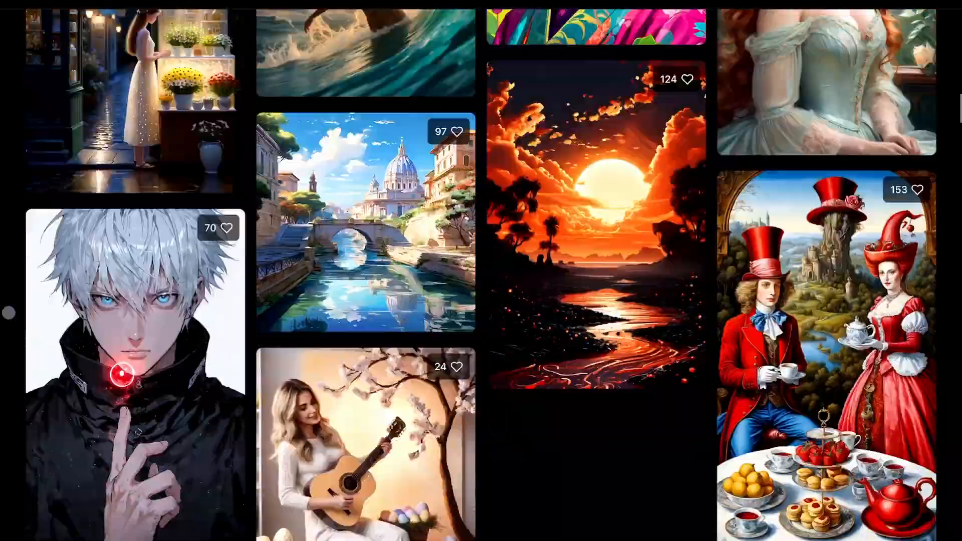
pyautogui.scroll(-3)
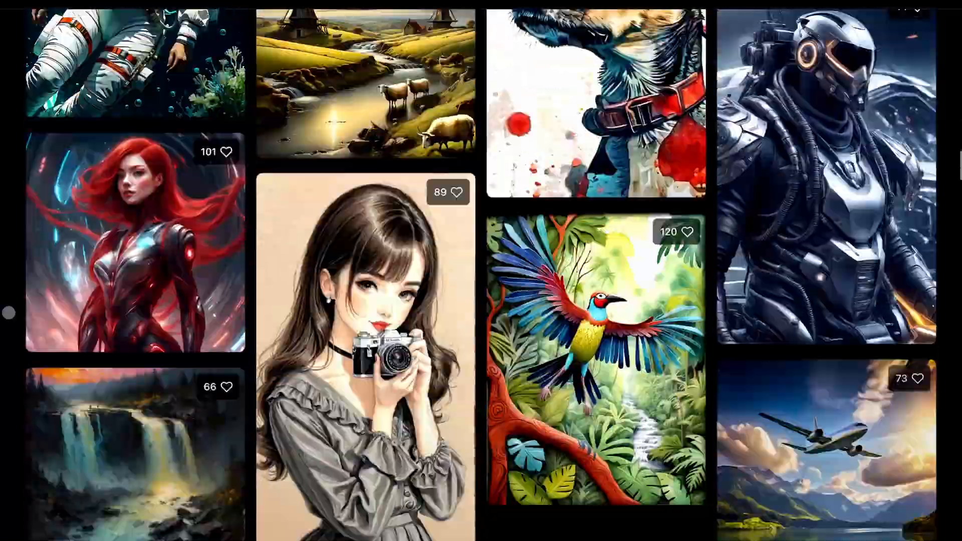
pyautogui.scroll(-3)
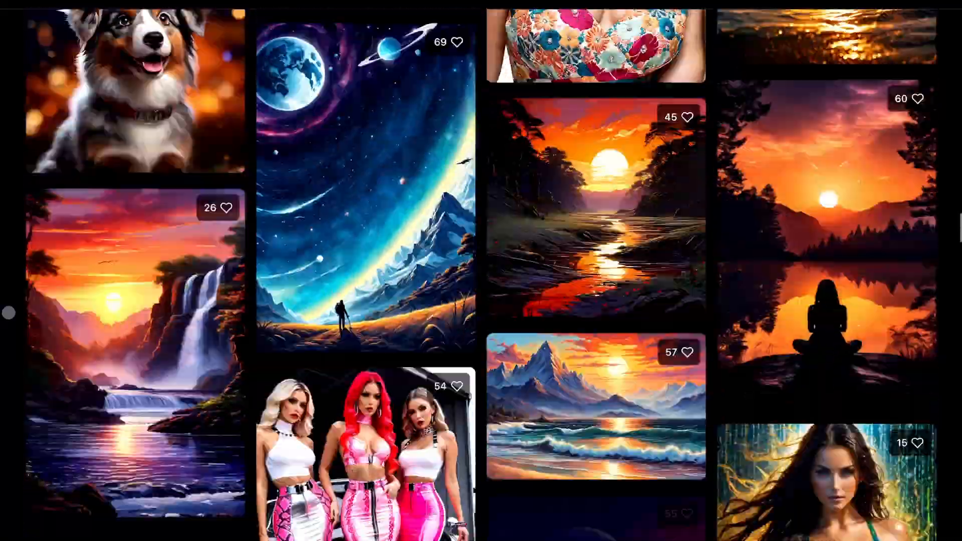
pyautogui.scroll(-3)
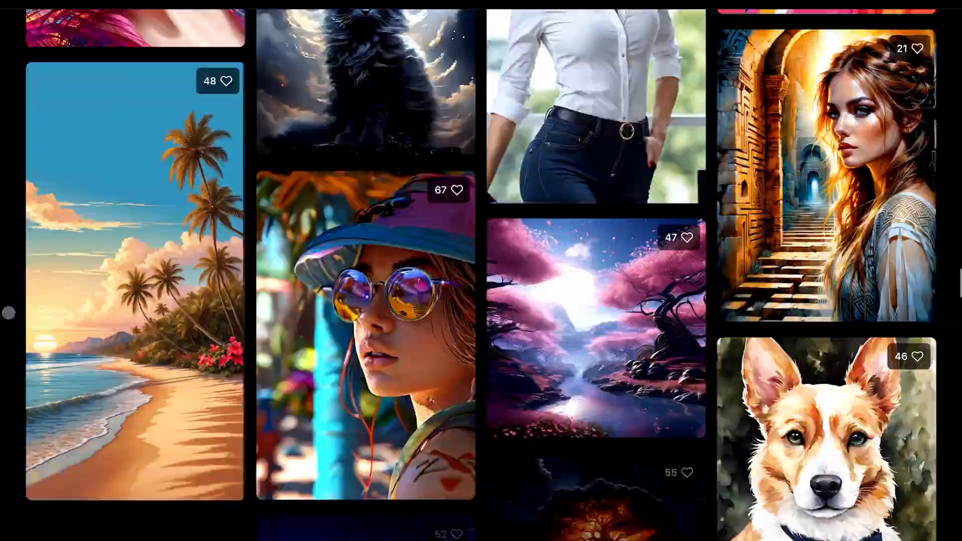
pyautogui.scroll(-3)
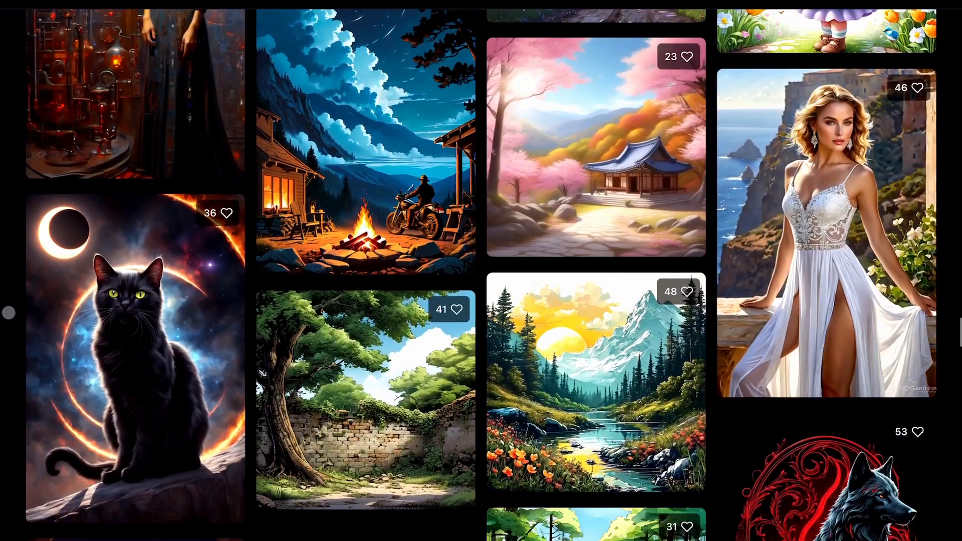
pyautogui.click(768, 50)
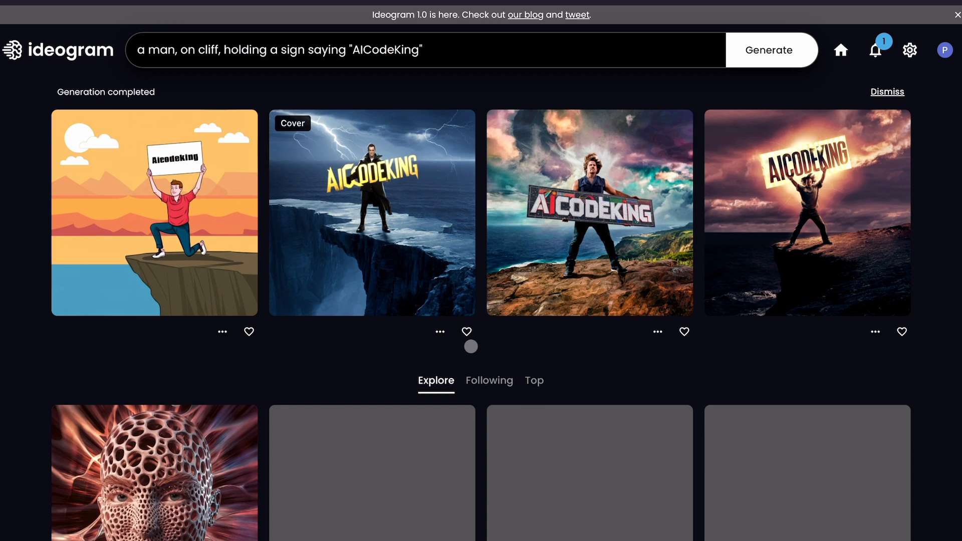
# - Generate four images of a man on a cliff holding an 'AICodeKing' sign
pyautogui.click(808, 217)
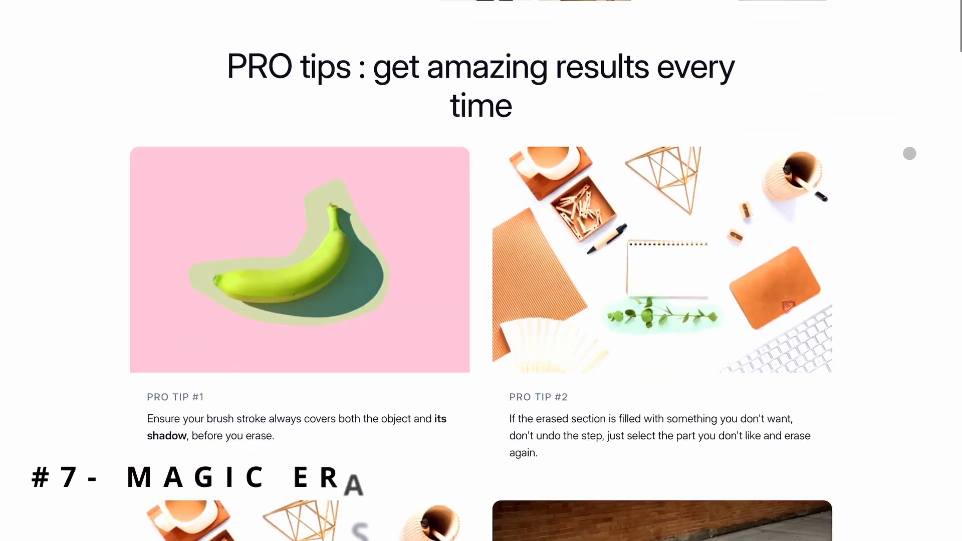
# - Scroll Magic Eraser's page past pro tips, how-to steps, use cases and features to the FAQ
pyautogui.scroll(-3)
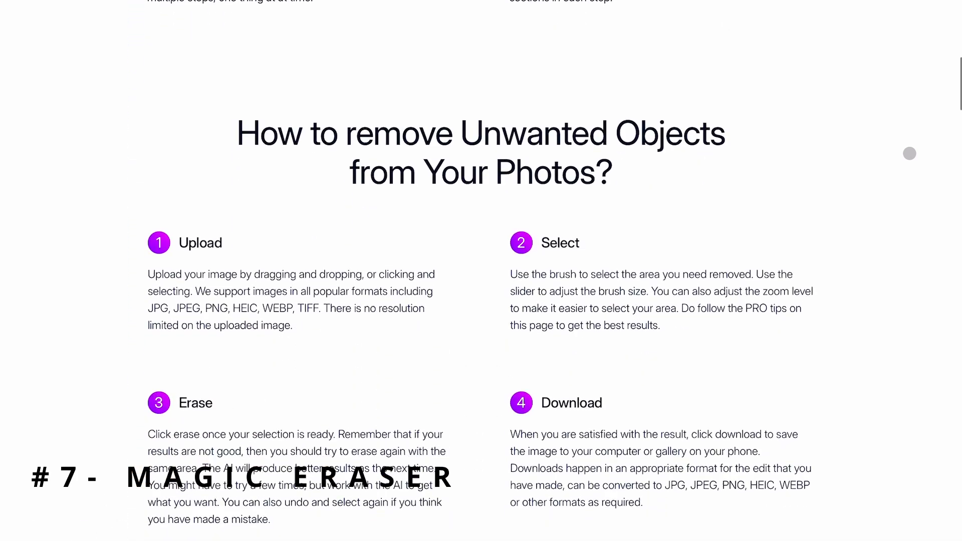
pyautogui.scroll(-3)
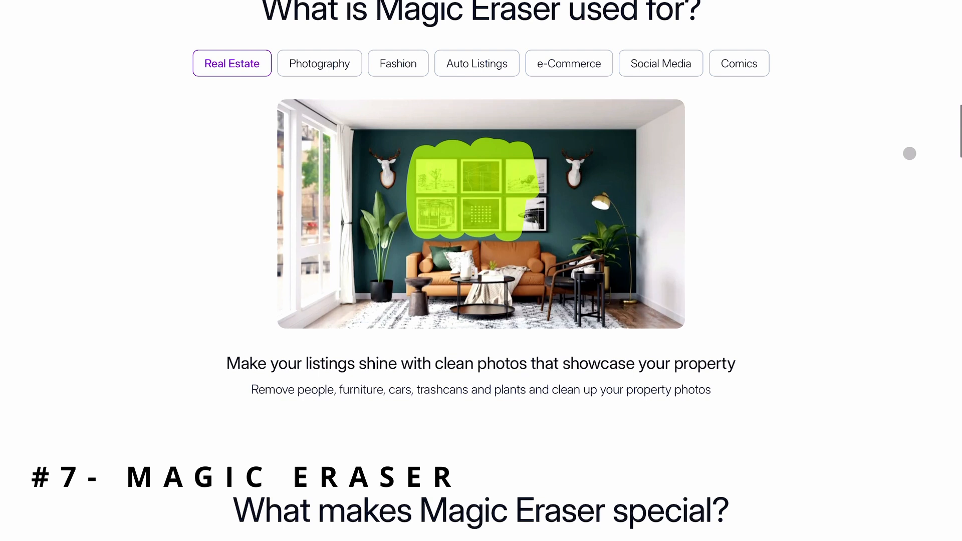
pyautogui.scroll(-3)
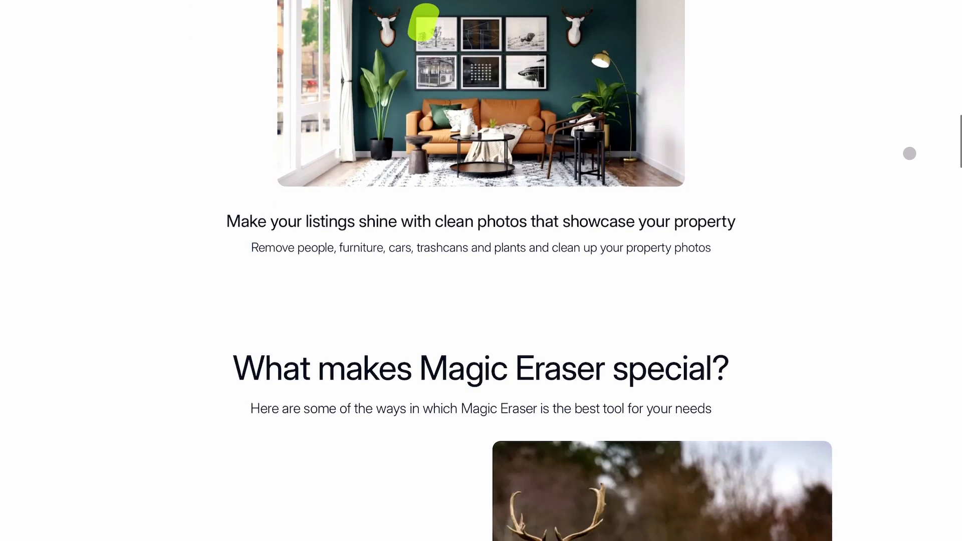
pyautogui.scroll(-3)
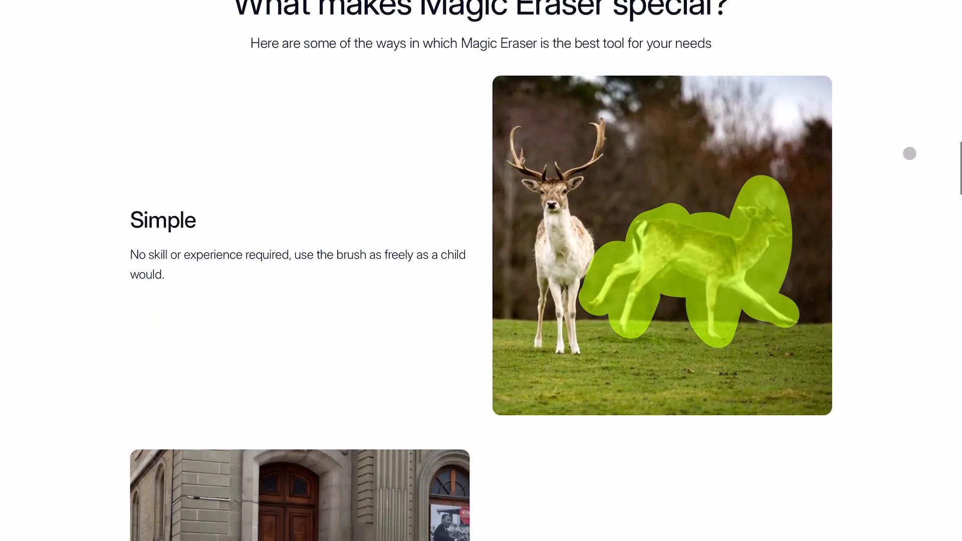
pyautogui.scroll(-3)
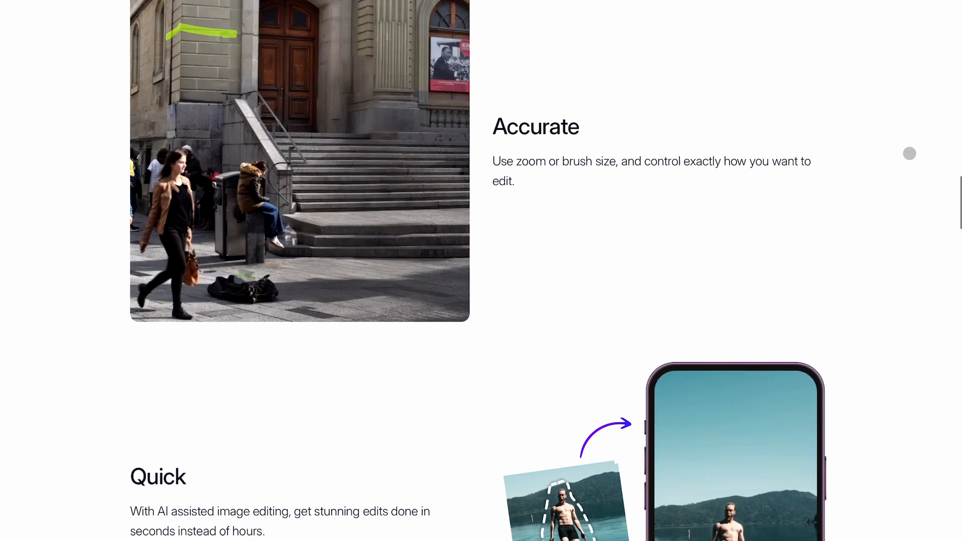
pyautogui.scroll(-3)
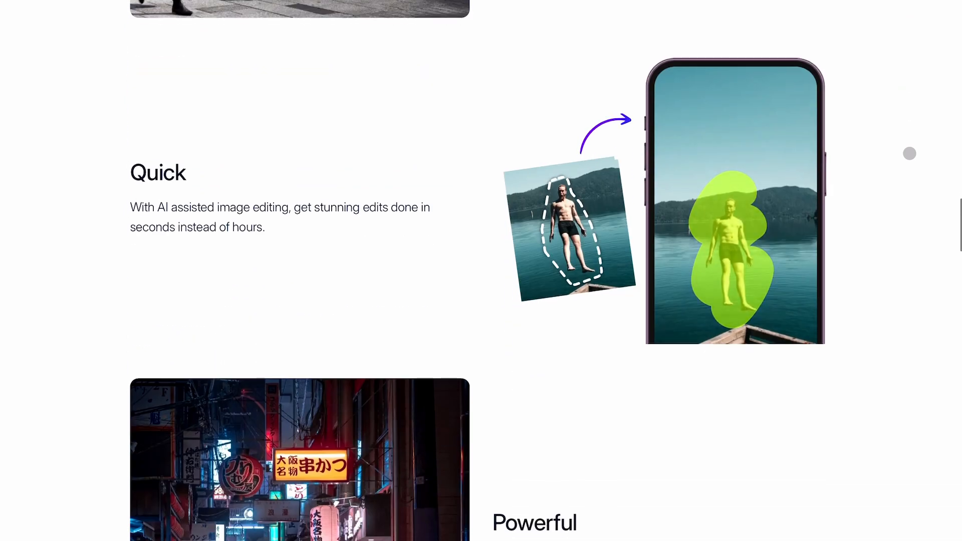
pyautogui.scroll(-3)
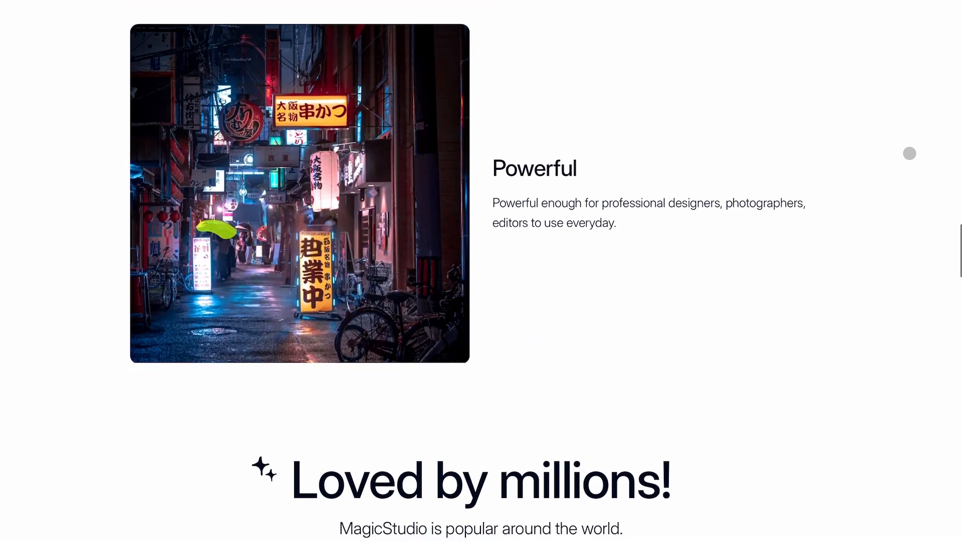
pyautogui.scroll(-3)
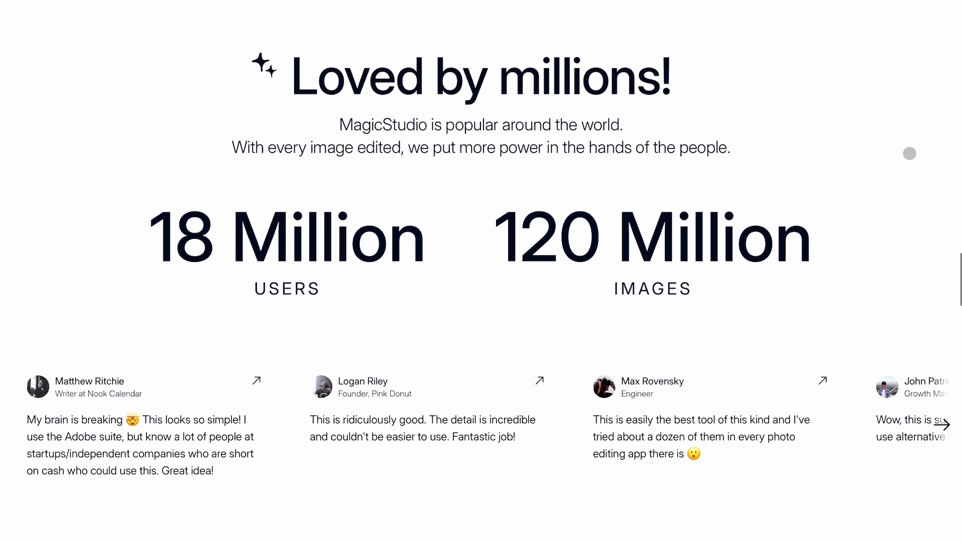
pyautogui.scroll(-3)
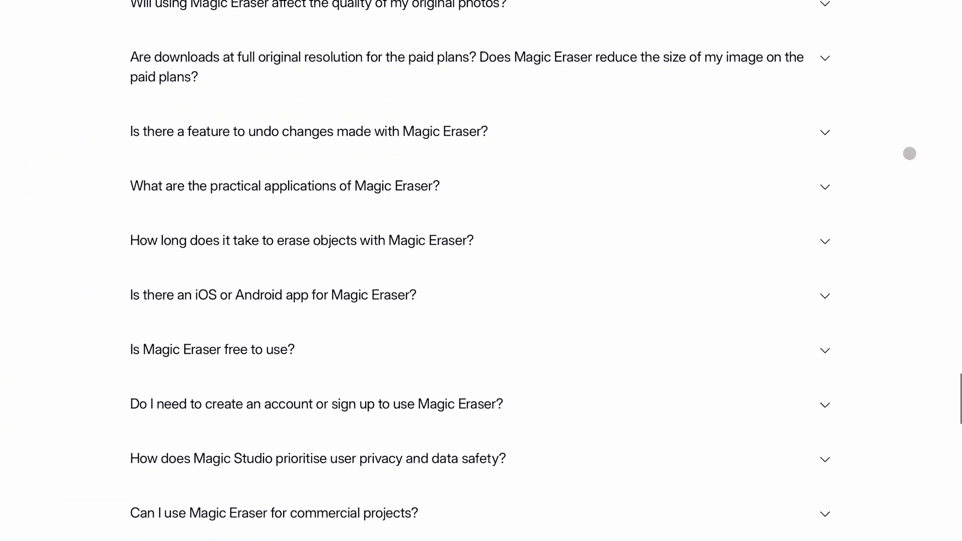
pyautogui.scroll(-3)
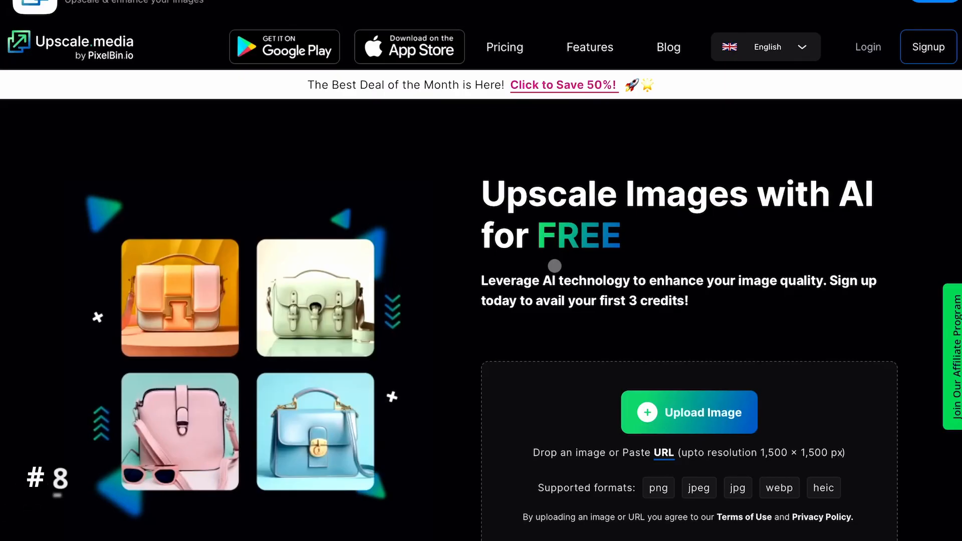
pyautogui.scroll(-3)
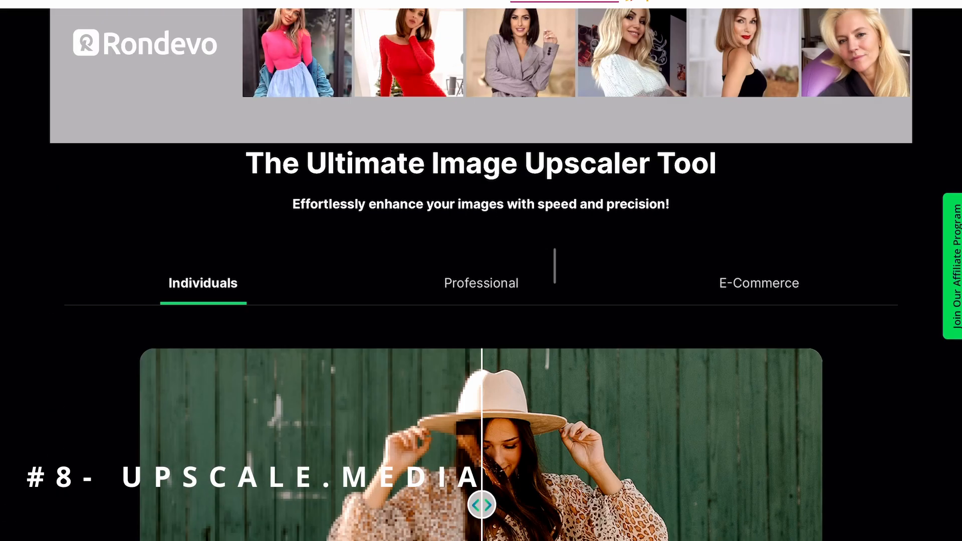
pyautogui.scroll(-3)
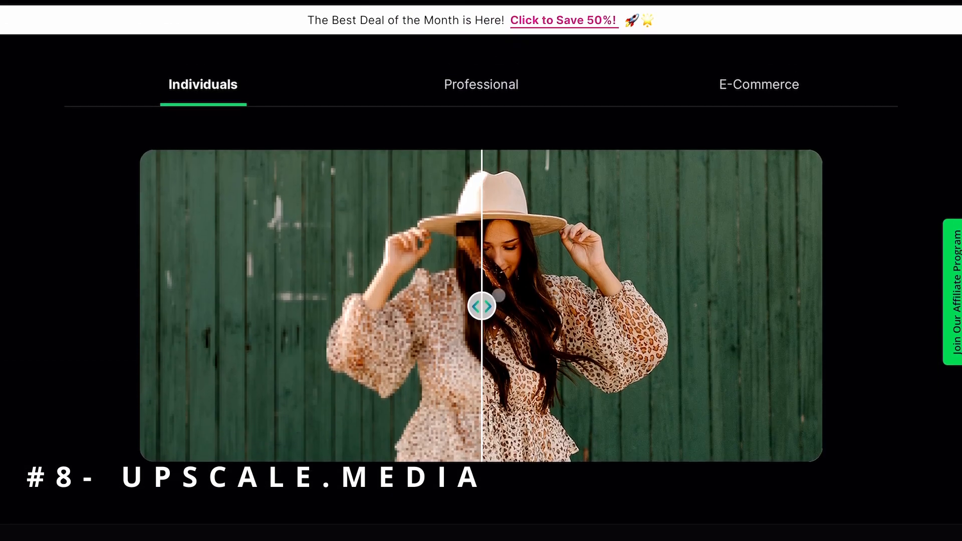
pyautogui.moveTo(483, 307); pyautogui.dragTo(147, 307)
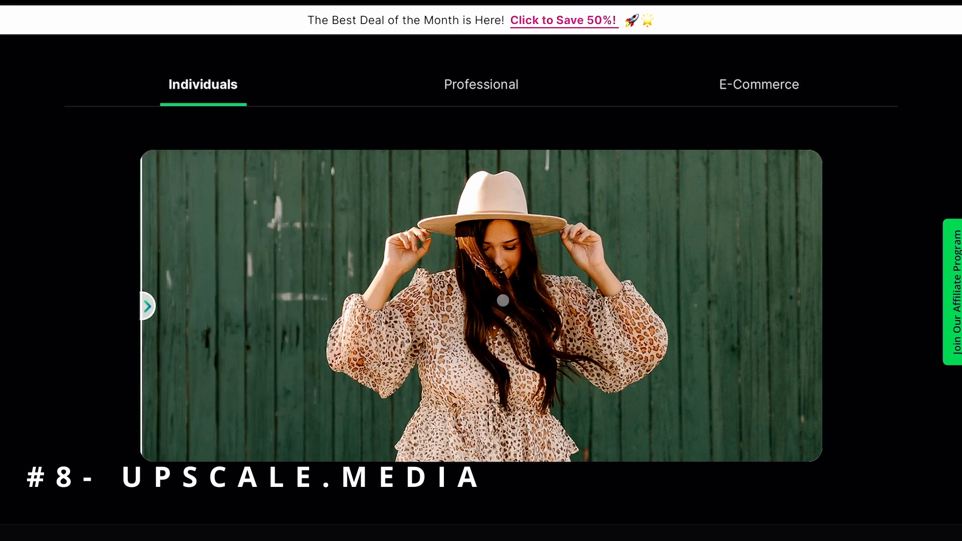
pyautogui.click(481, 84)
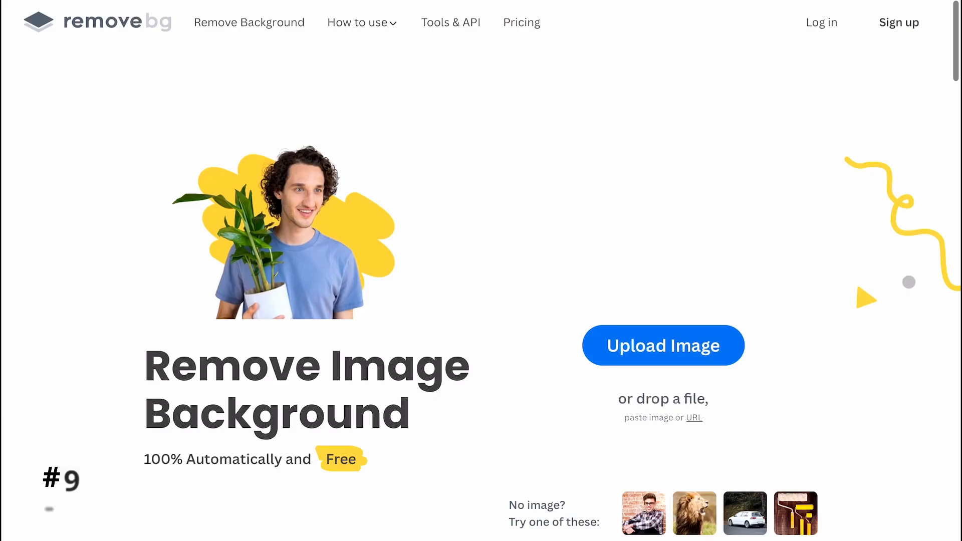
# - View the Products sample, reveal the camera's cracked-pavement background, then switch to Animals
pyautogui.scroll(-3)
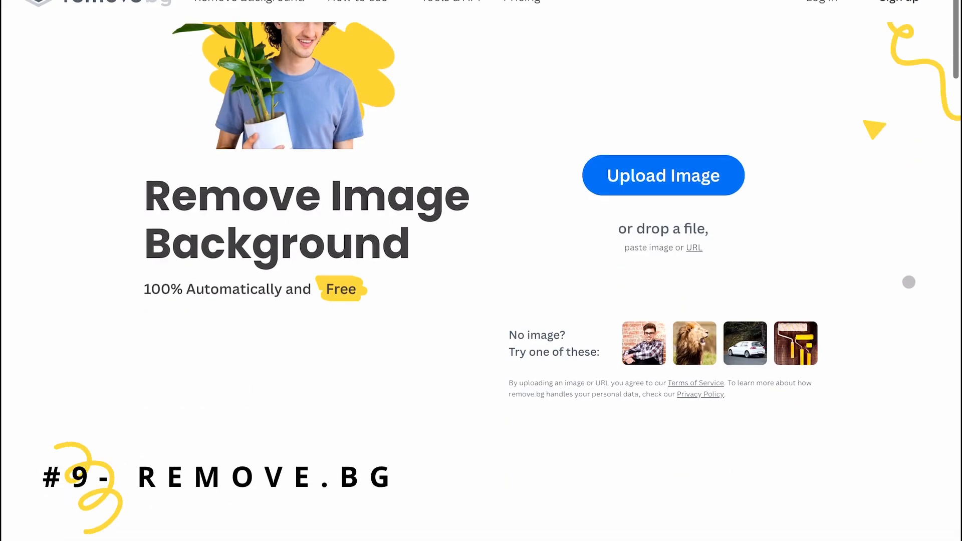
pyautogui.scroll(-3)
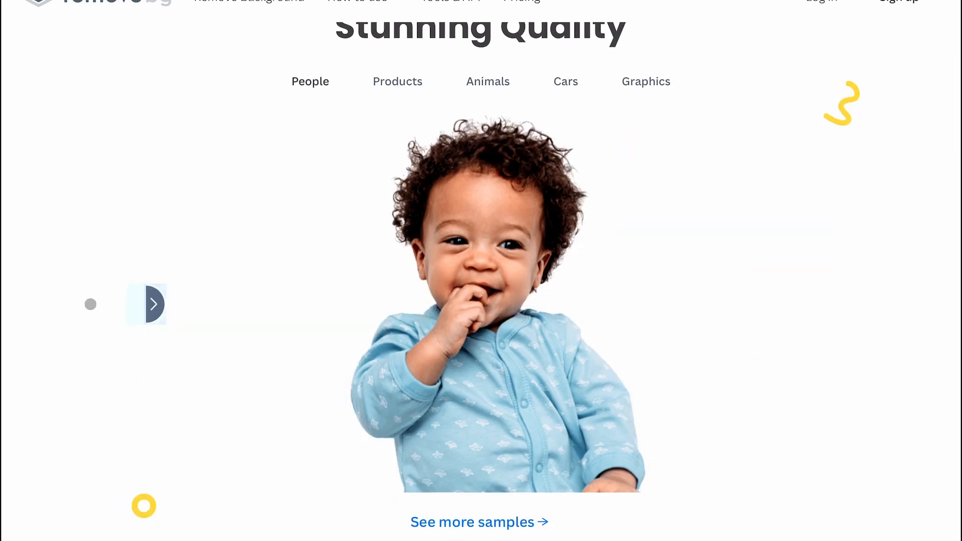
pyautogui.click(397, 82)
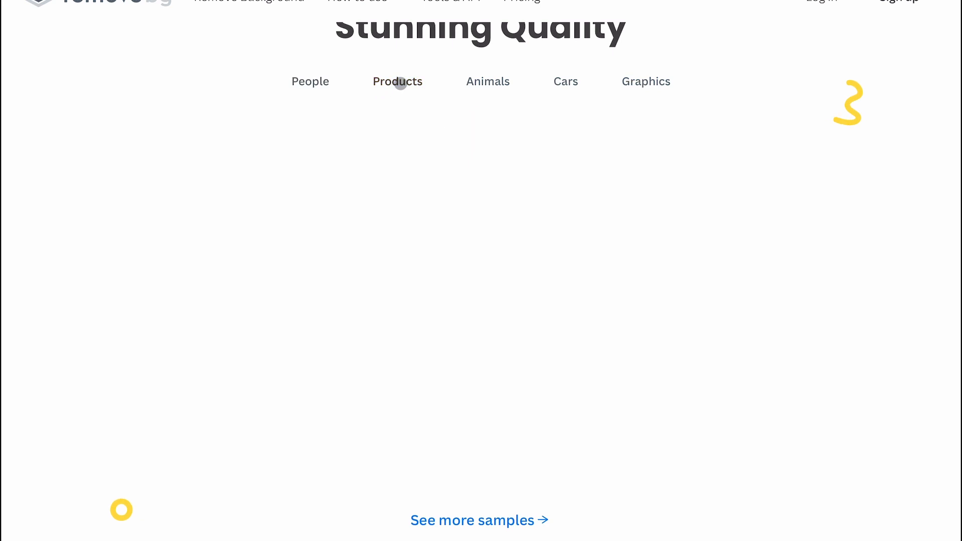
pyautogui.click(397, 82)
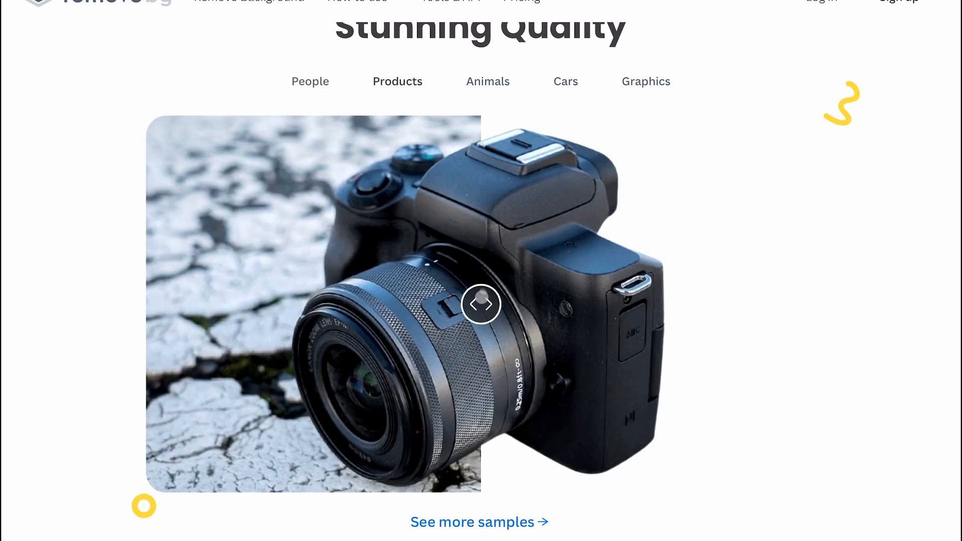
pyautogui.moveTo(482, 303); pyautogui.dragTo(802, 304)
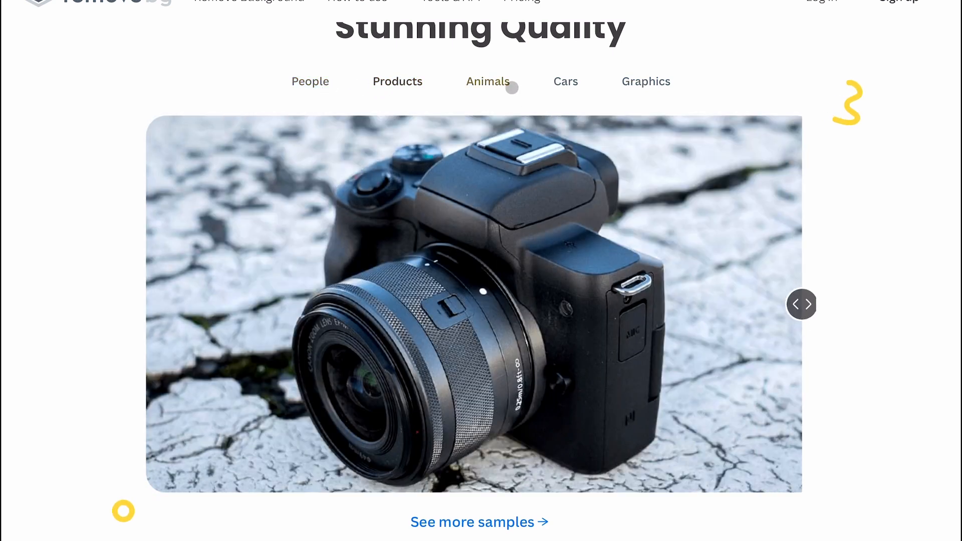
pyautogui.click(488, 81)
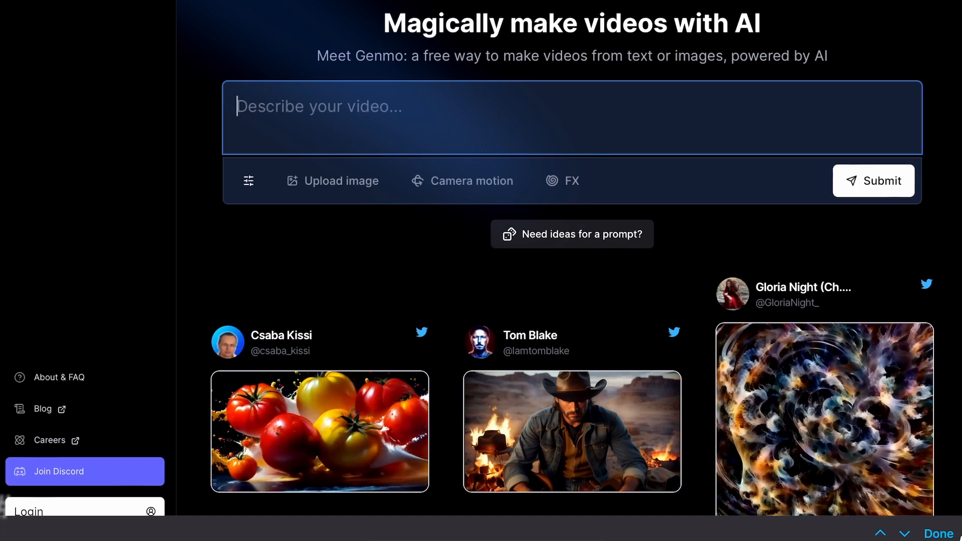
pyautogui.scroll(-3)
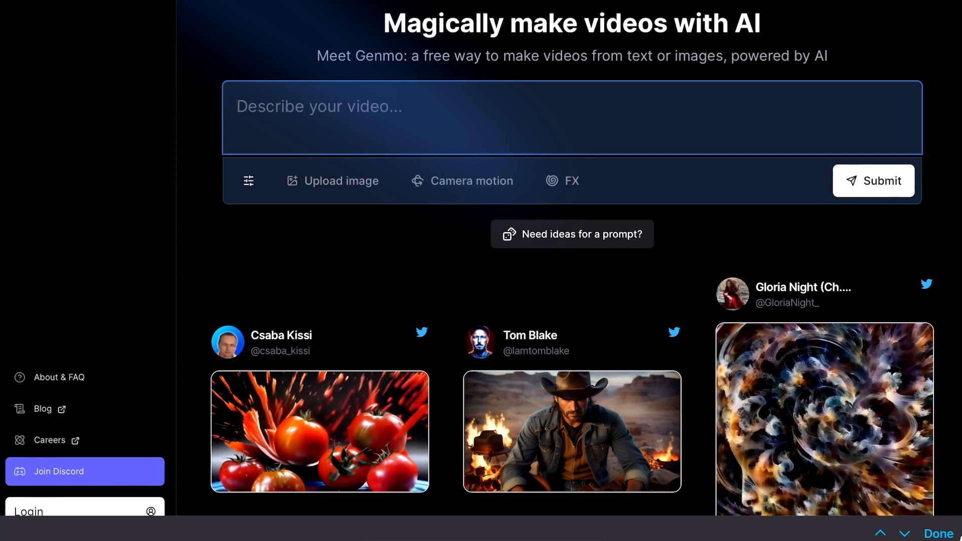
pyautogui.scroll(-3)
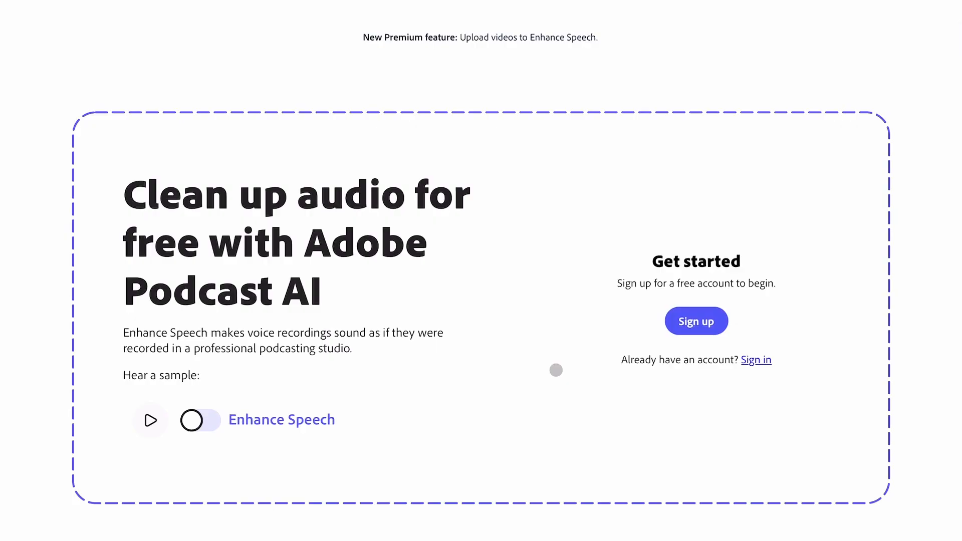
pyautogui.scroll(-3)
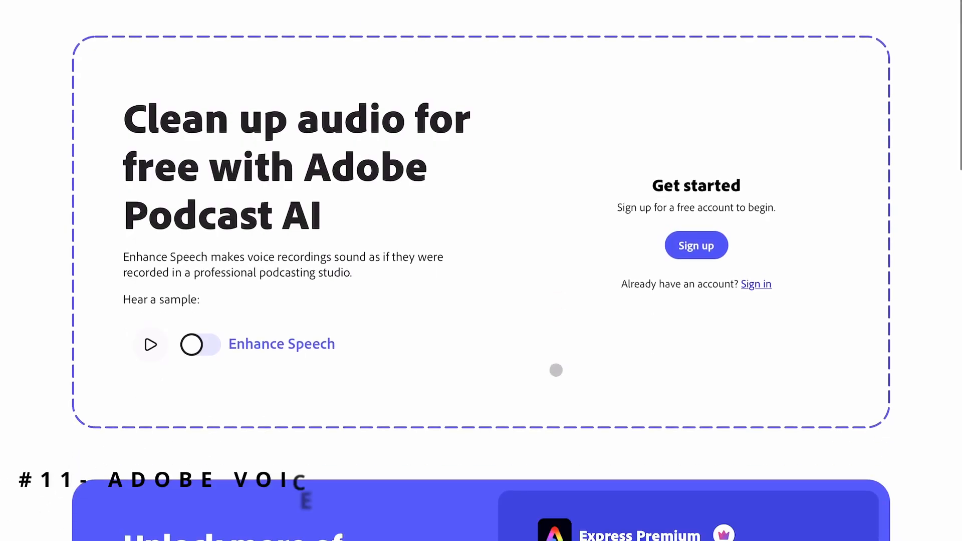
pyautogui.scroll(-3)
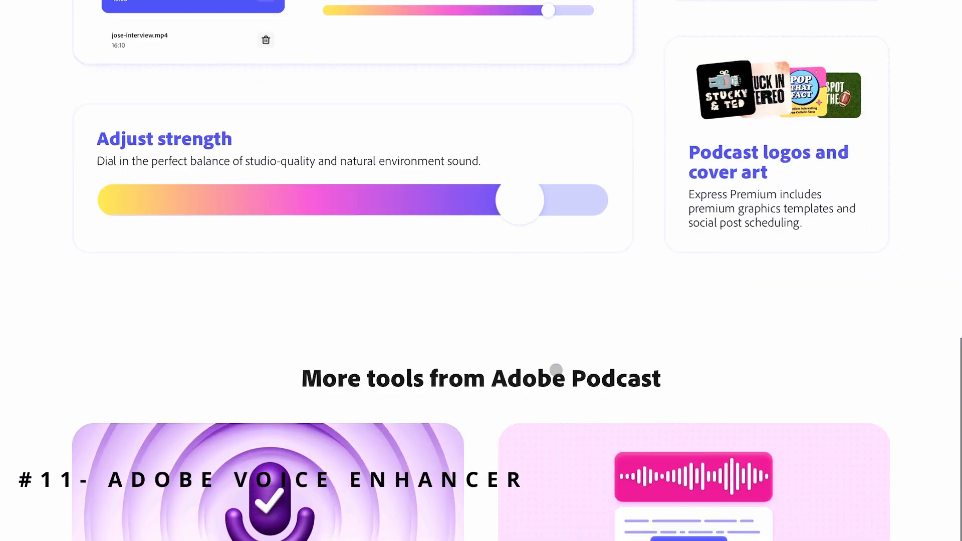
pyautogui.scroll(-3)
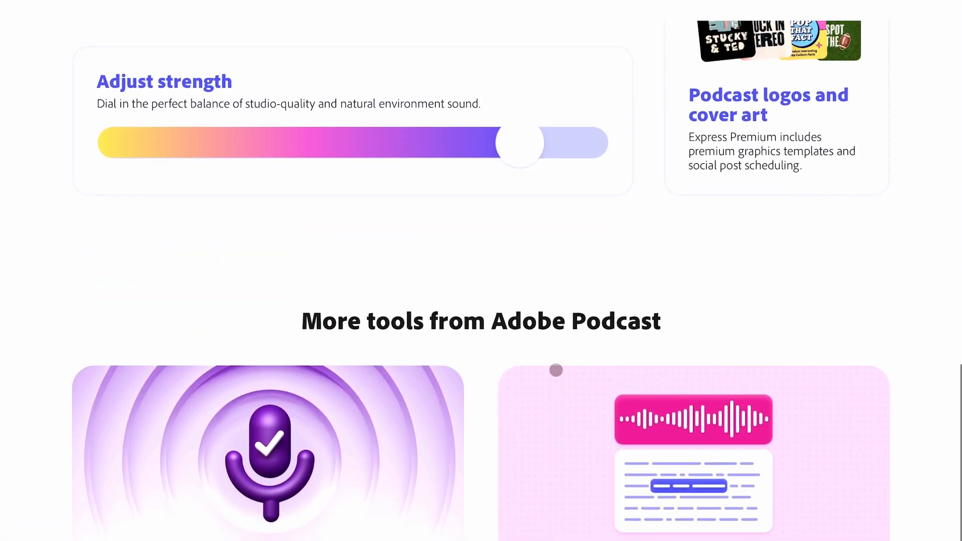
pyautogui.scroll(-3)
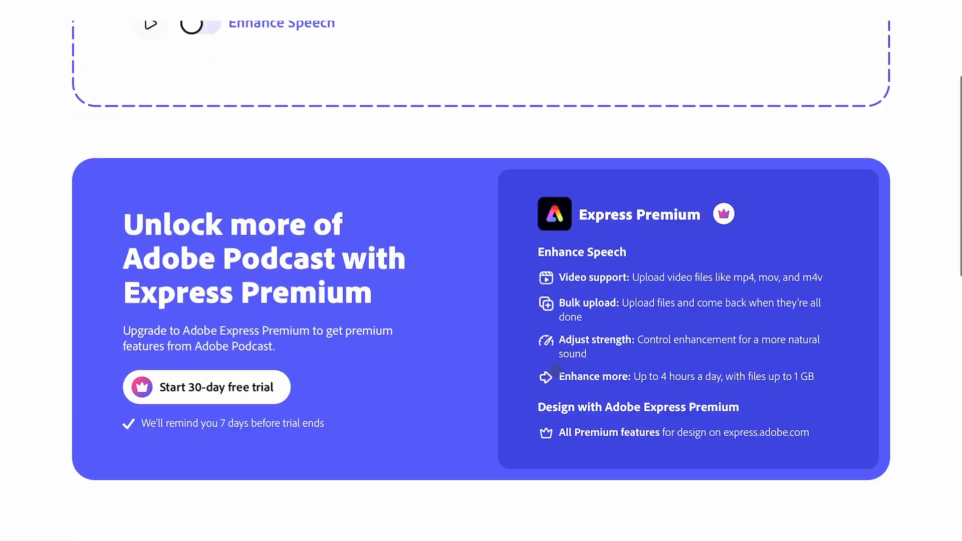
pyautogui.scroll(-3)
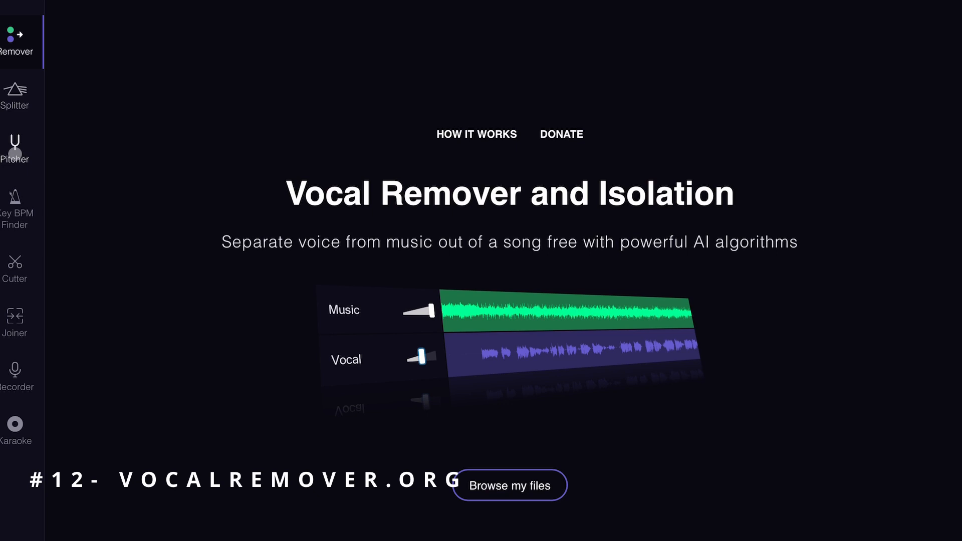
# - Switch to the Pitcher speed-and-pitch changer, then the Key BPM Finder
pyautogui.click(15, 148)
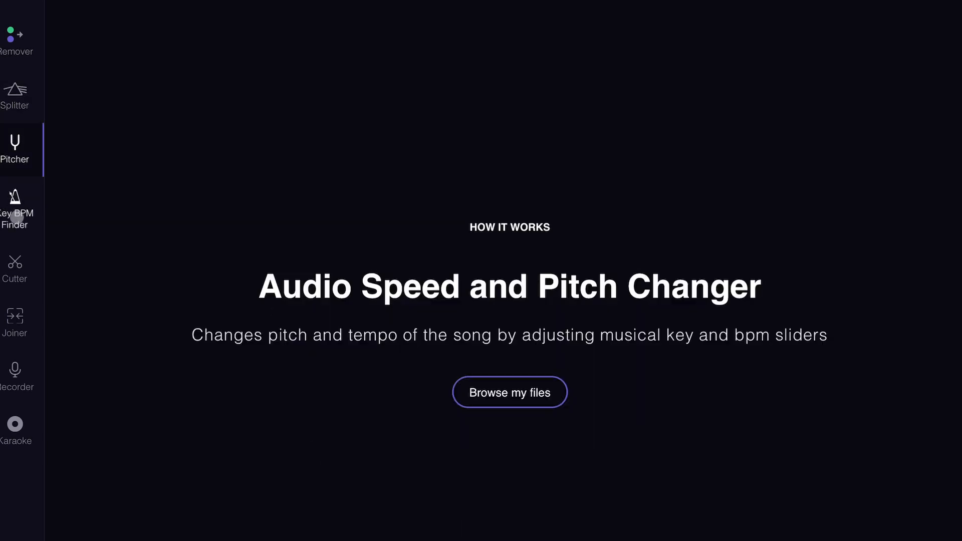
pyautogui.click(16, 206)
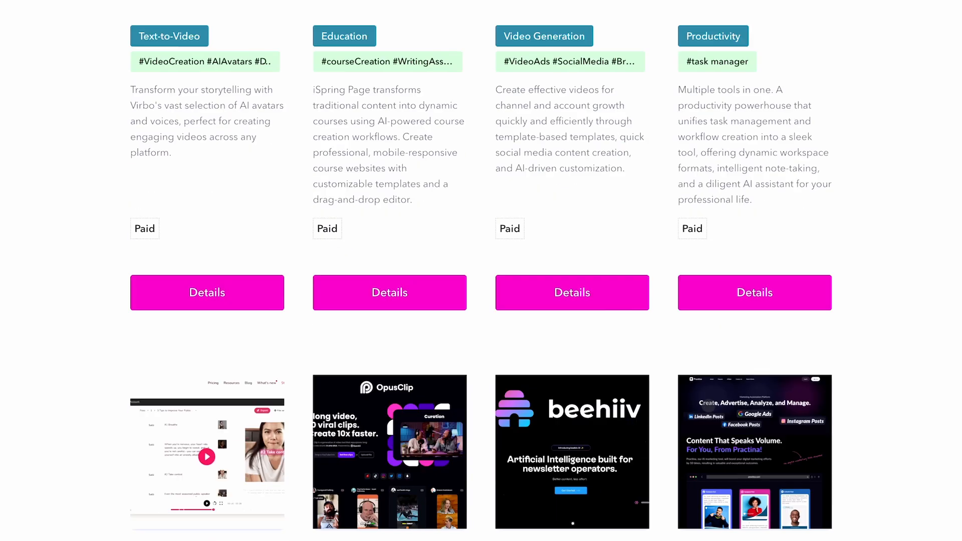
pyautogui.scroll(-3)
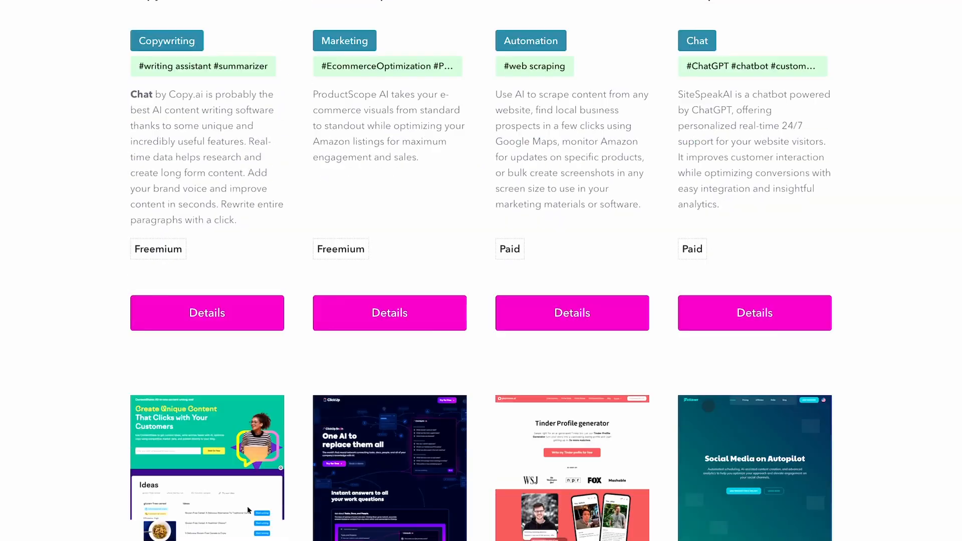
pyautogui.scroll(-3)
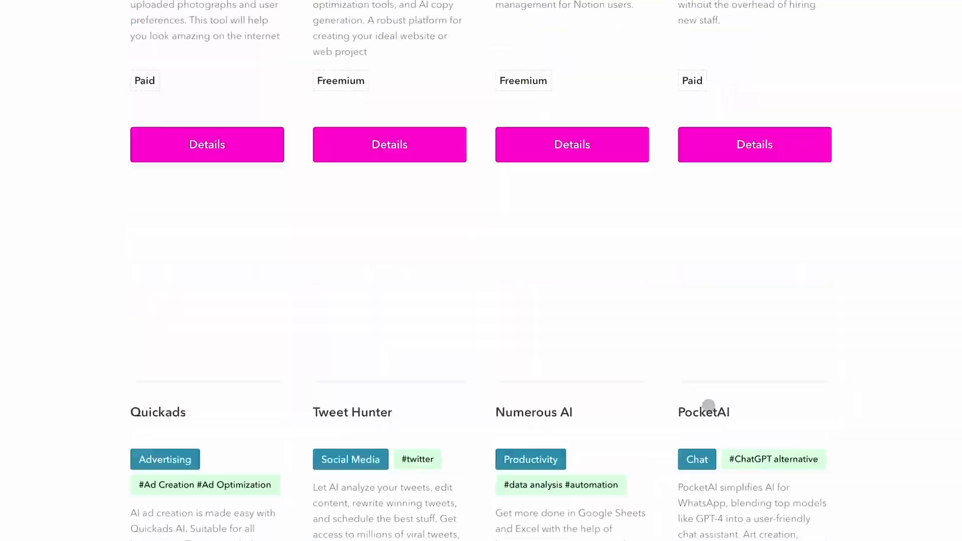
pyautogui.scroll(-3)
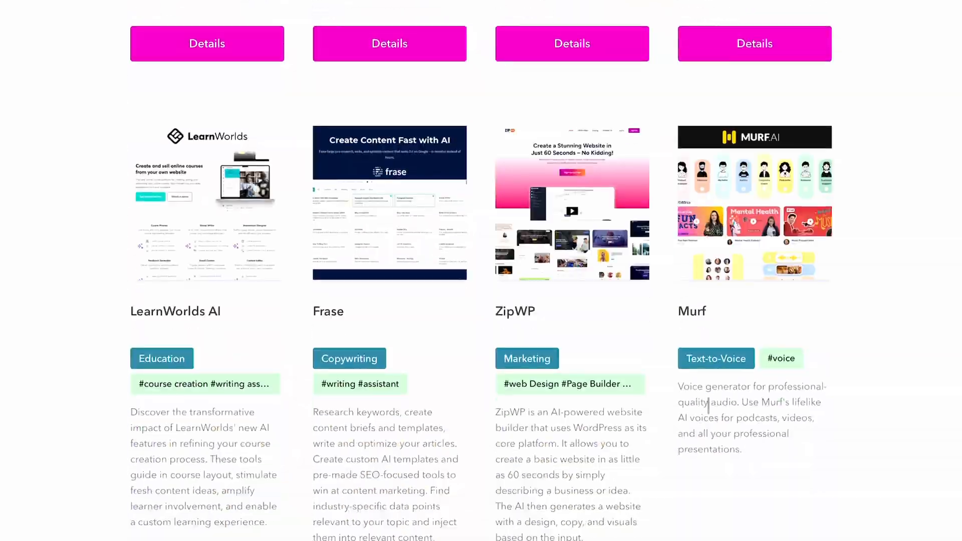
pyautogui.scroll(-3)
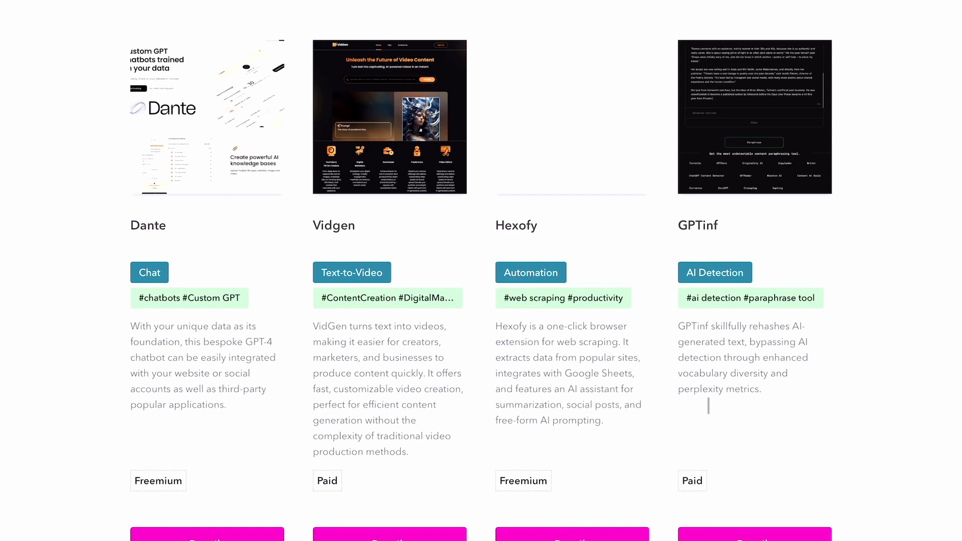
pyautogui.scroll(-3)
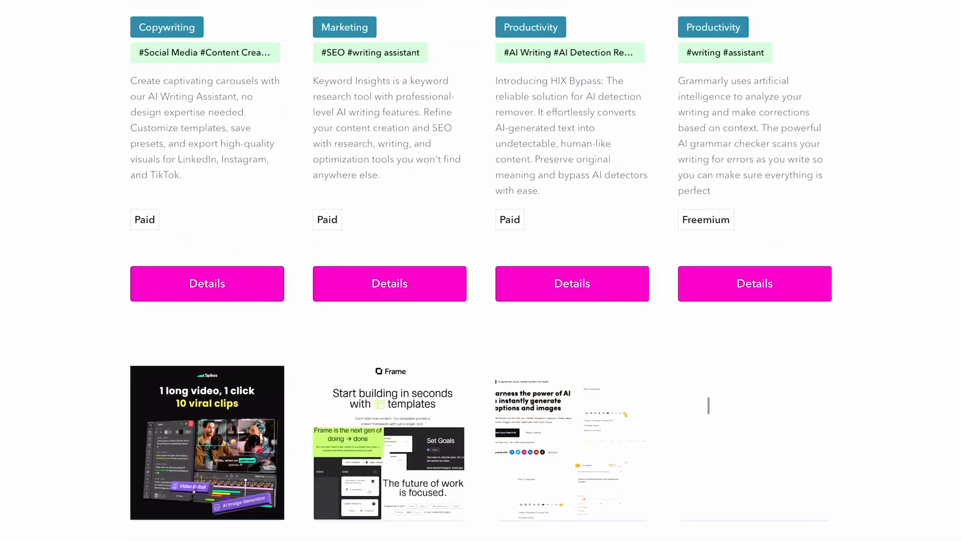
pyautogui.scroll(-3)
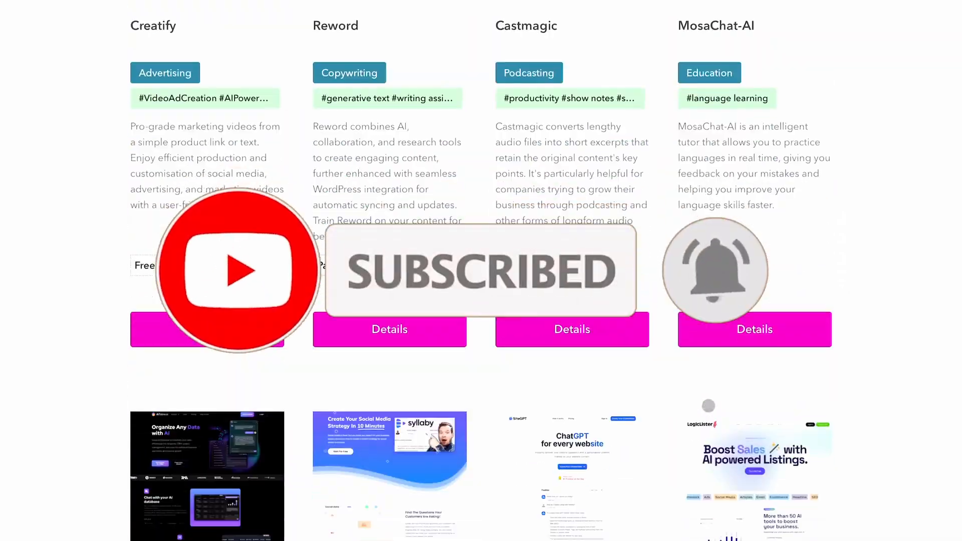
pyautogui.scroll(-3)
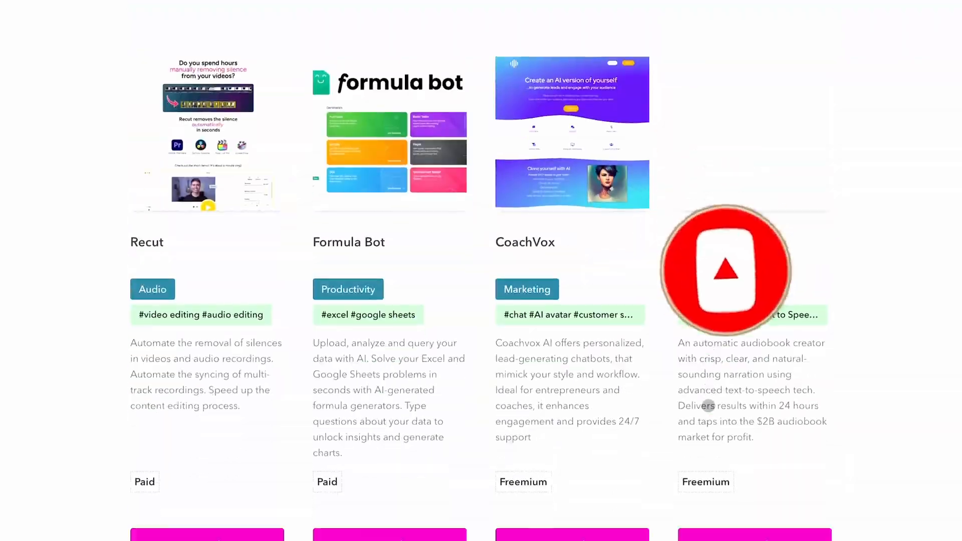
pyautogui.scroll(-3)
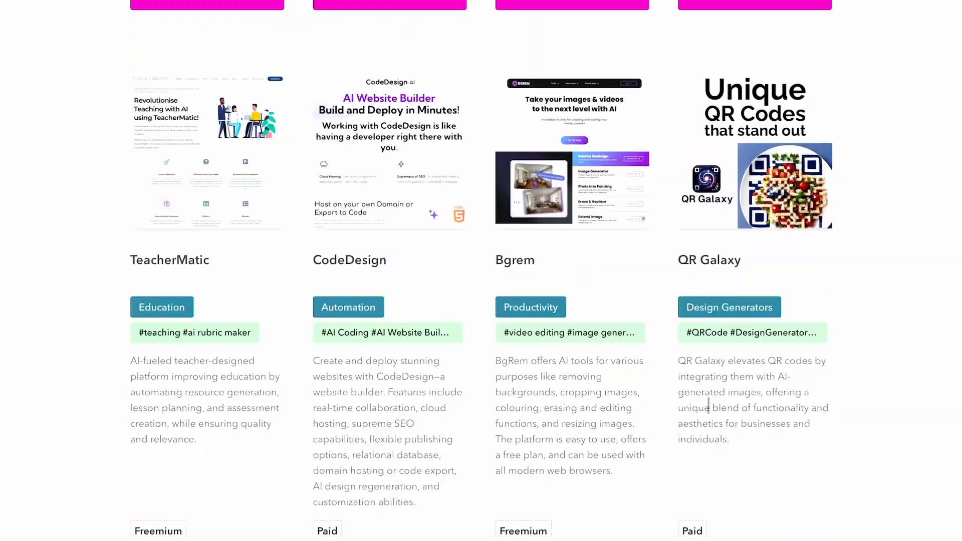